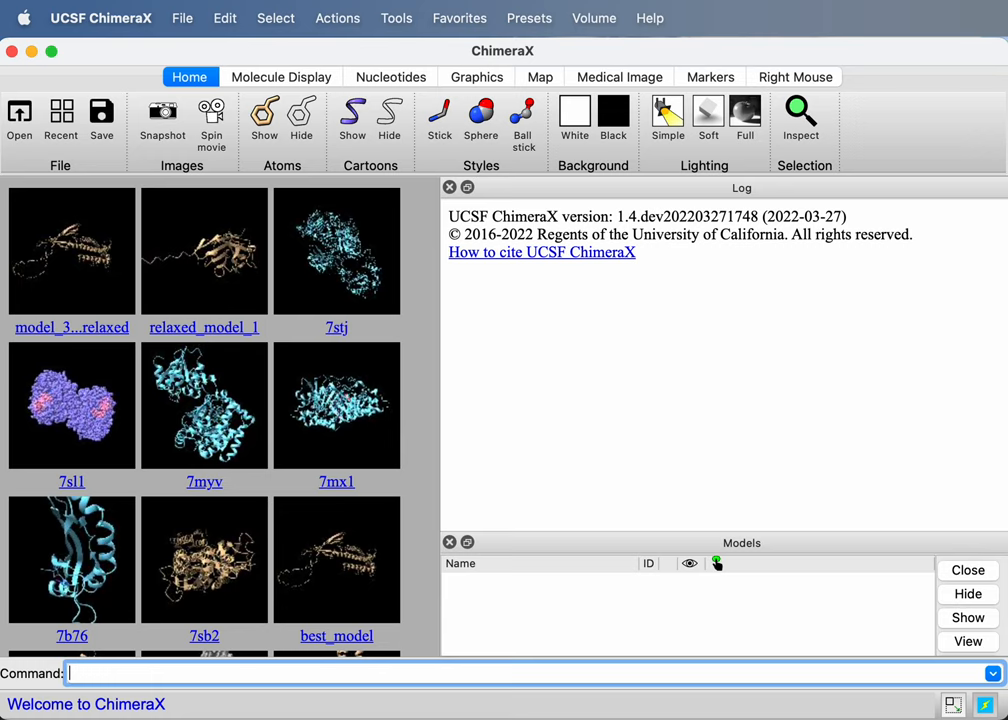
mouse_move(710, 90)
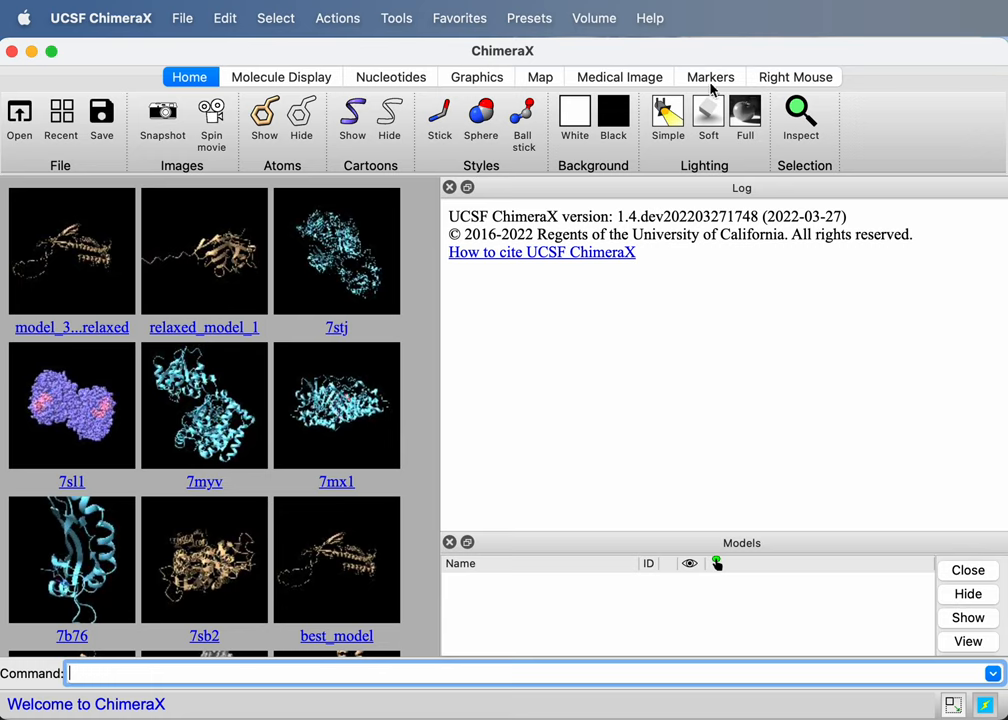
mouse_move(472, 24)
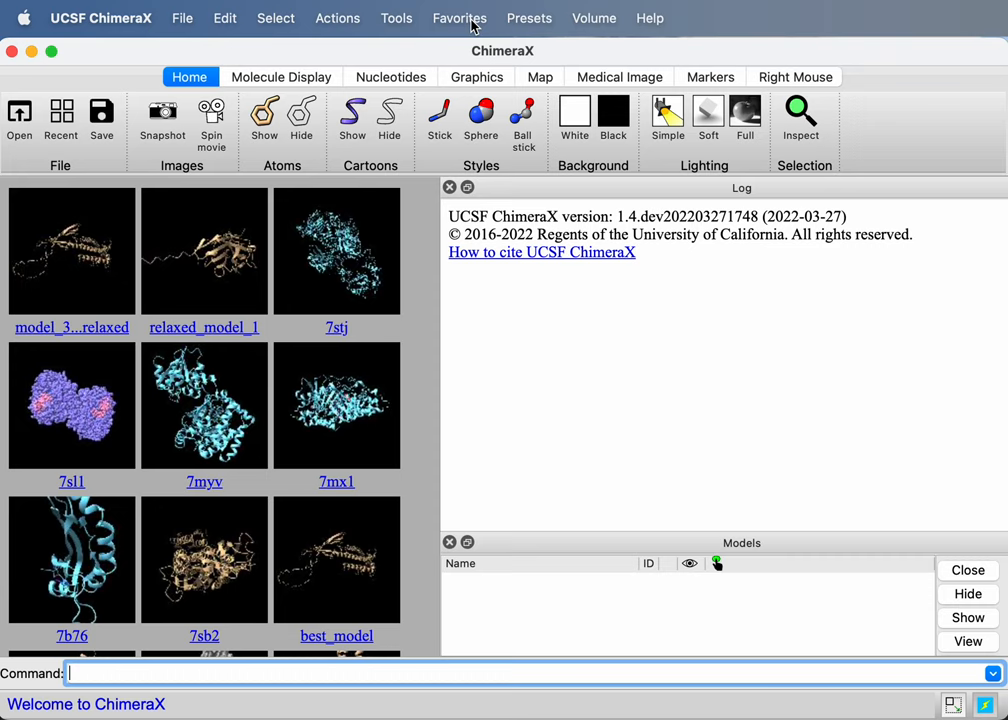
- Show the Tools menu with its tool categories, including Structure Prediction
click(396, 18)
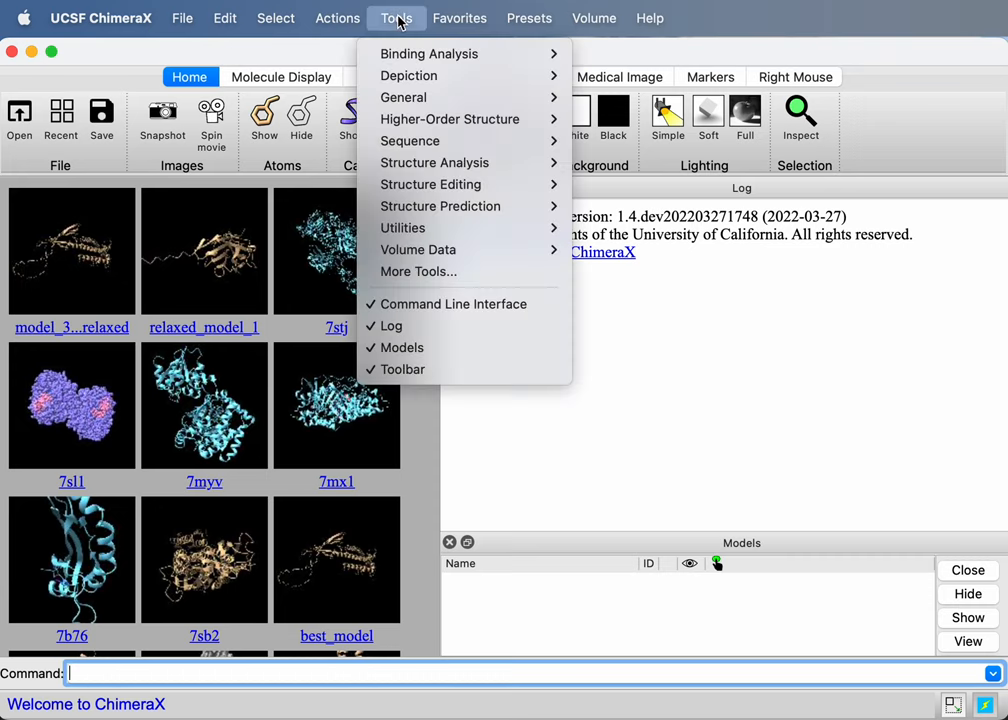
mouse_move(440, 206)
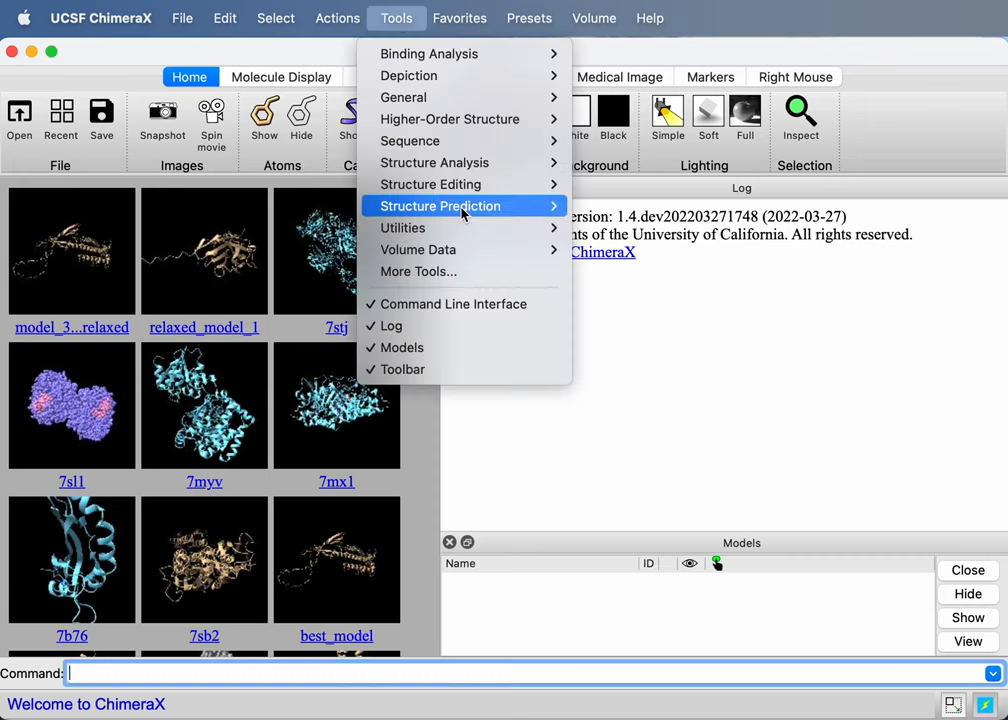
mouse_move(440, 206)
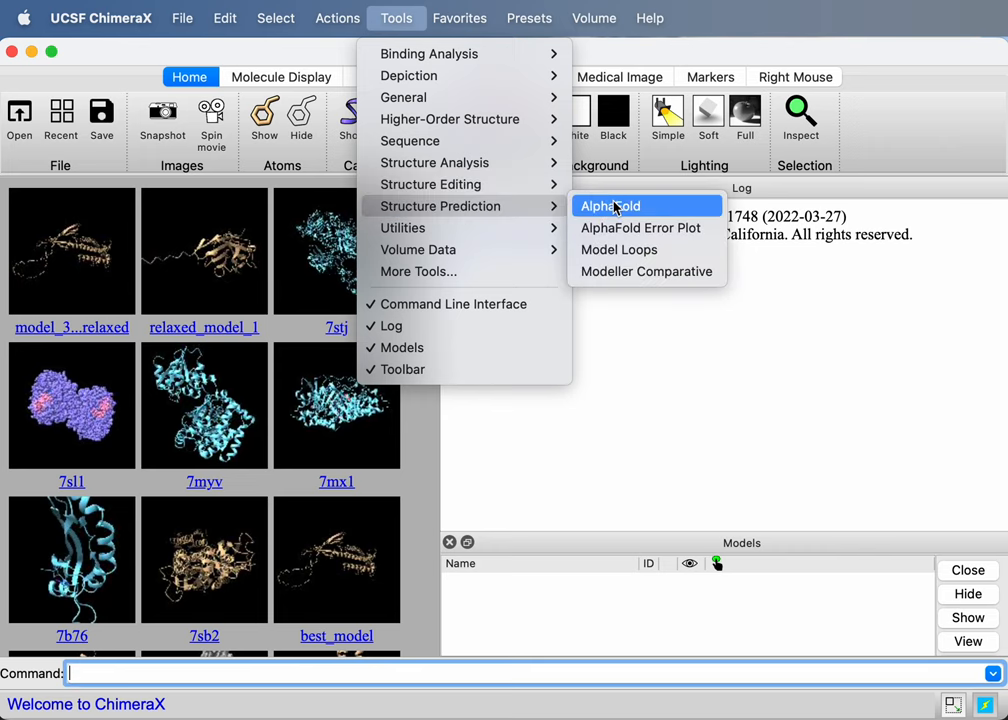
- Fetch the AlphaFold model for UniProt identifier INSR_HUMAN via the AlphaFold tool
click(610, 206)
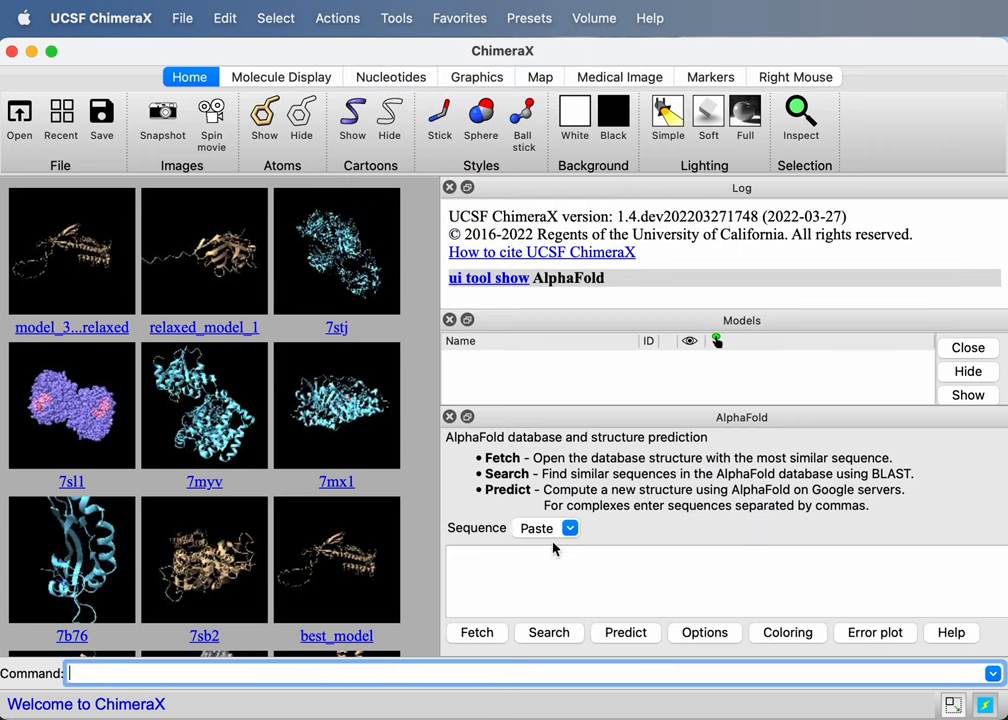
click(544, 528)
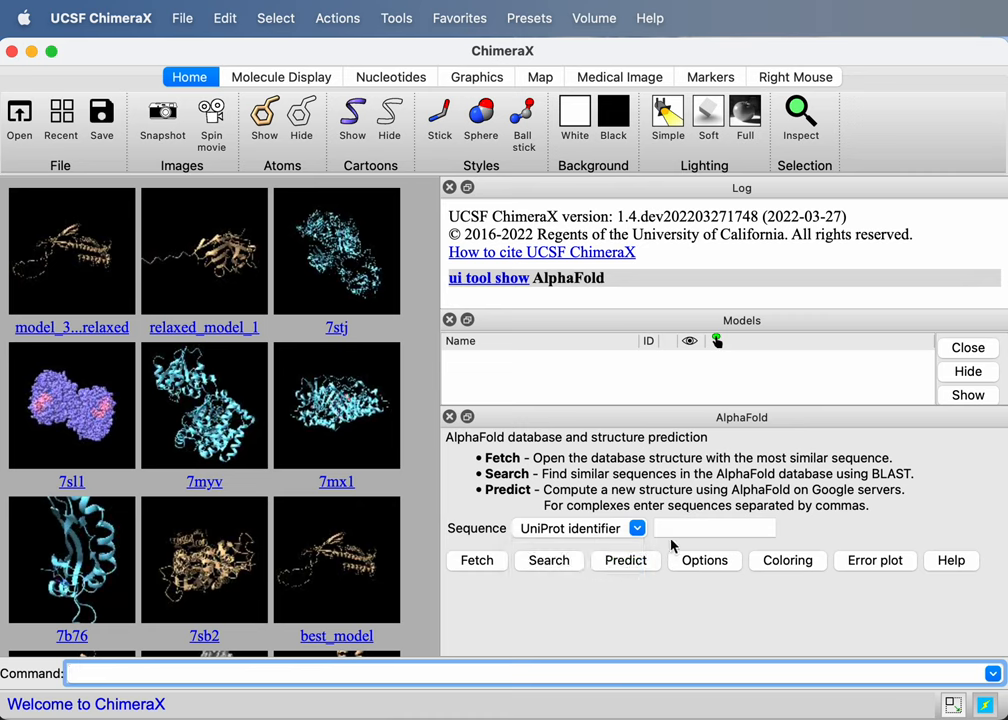
text(INSR_HUMAN)
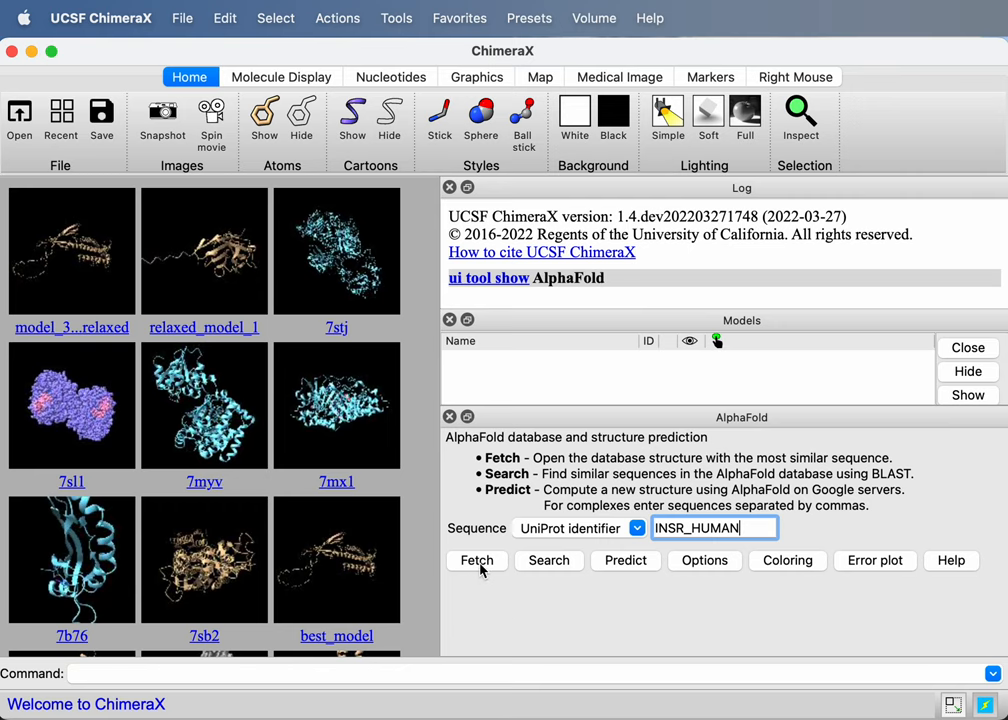
click(476, 560)
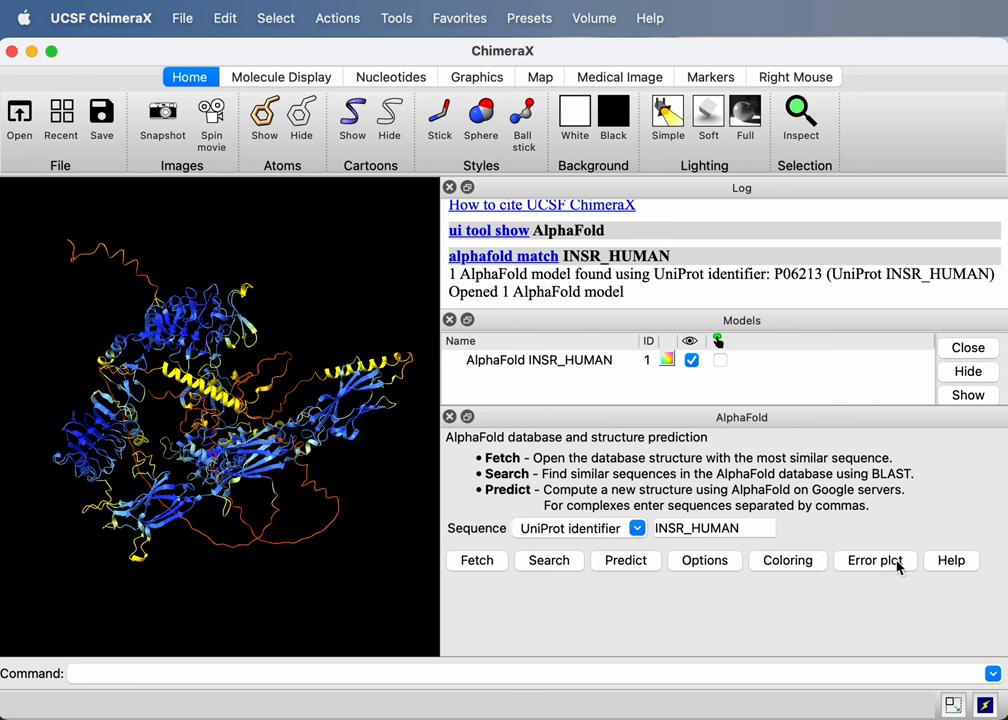
mouse_move(884, 568)
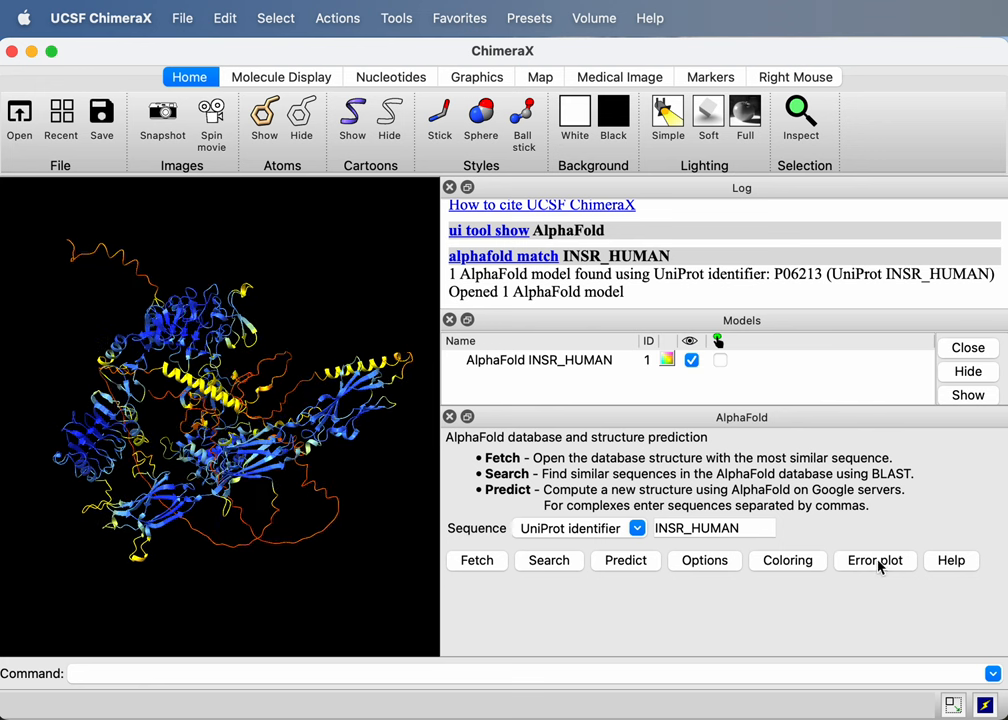
- Load the predicted aligned error plot for INSR_HUMAN #1 from the AlphaFold database
click(874, 560)
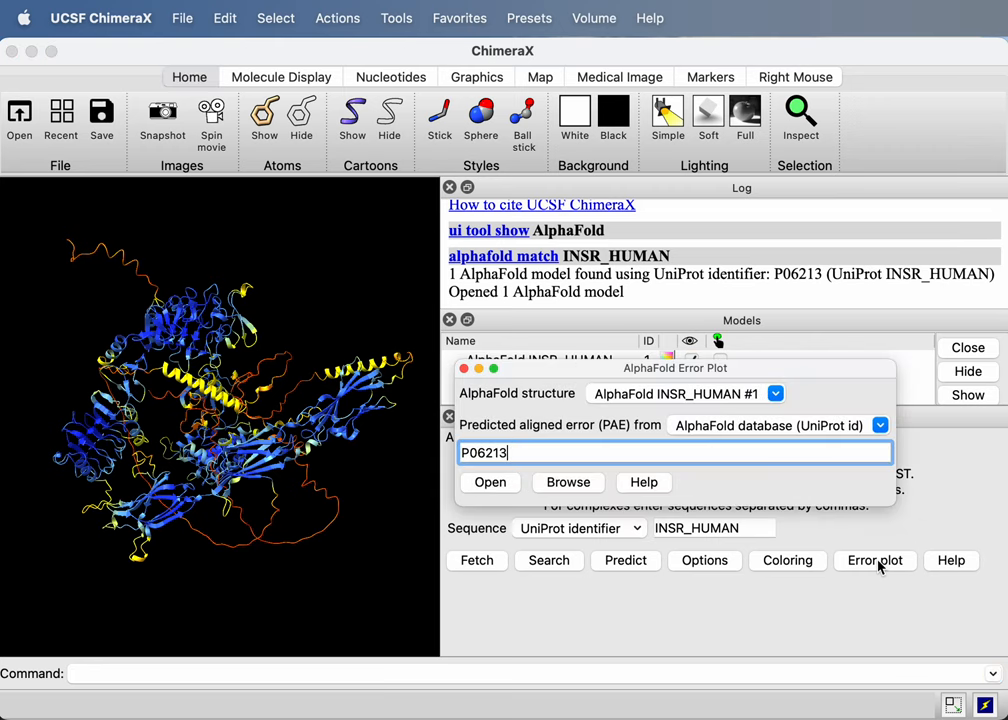
mouse_move(670, 440)
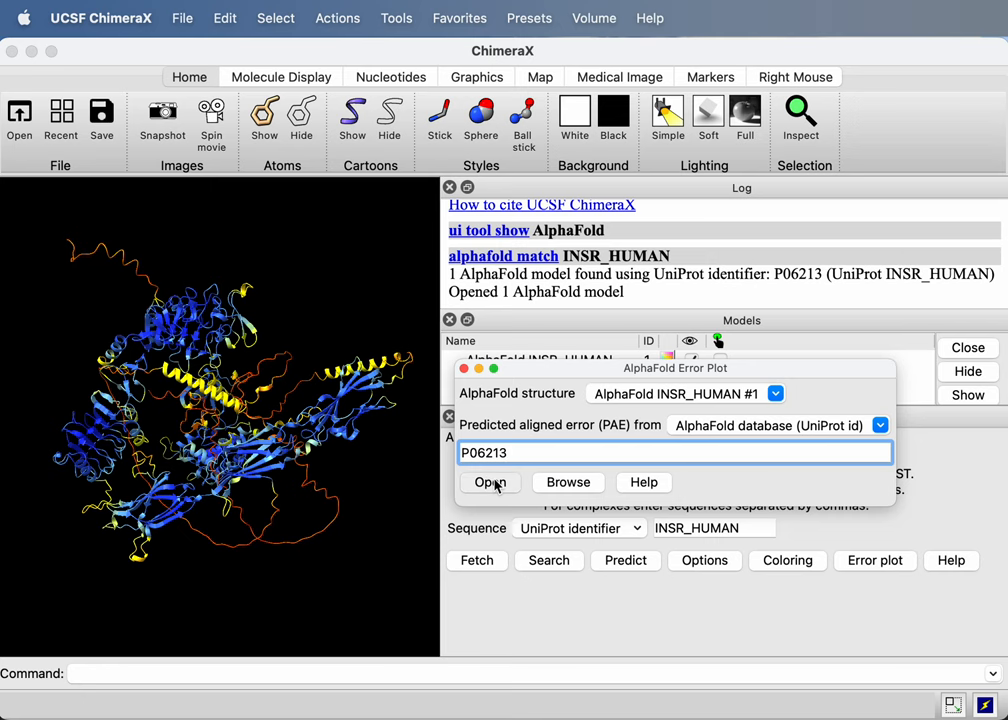
click(492, 482)
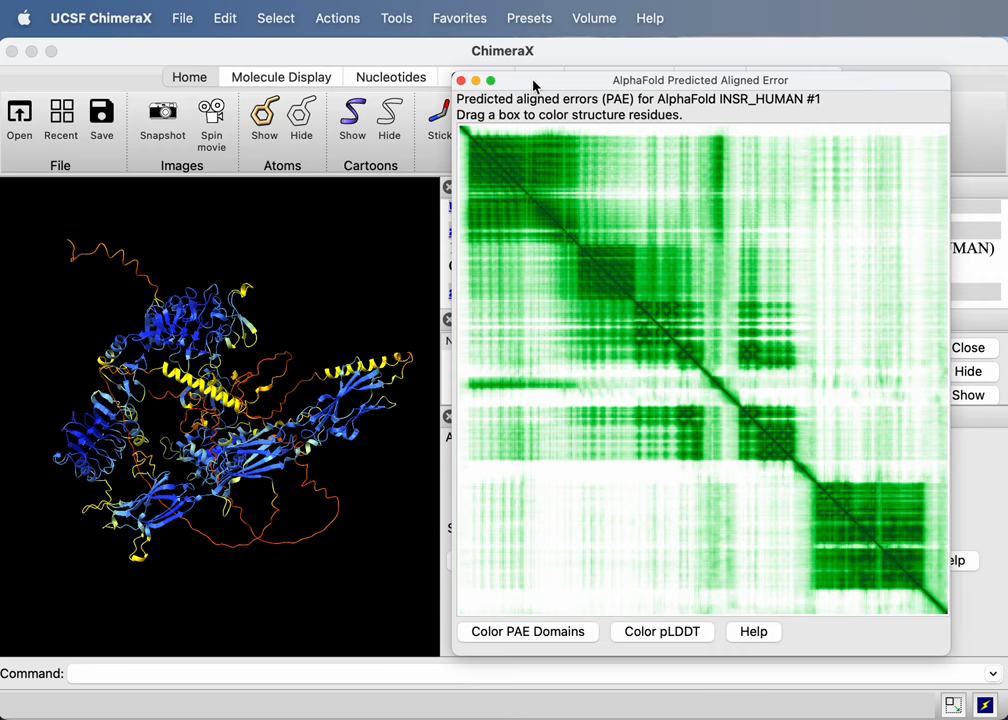
mouse_move(460, 264)
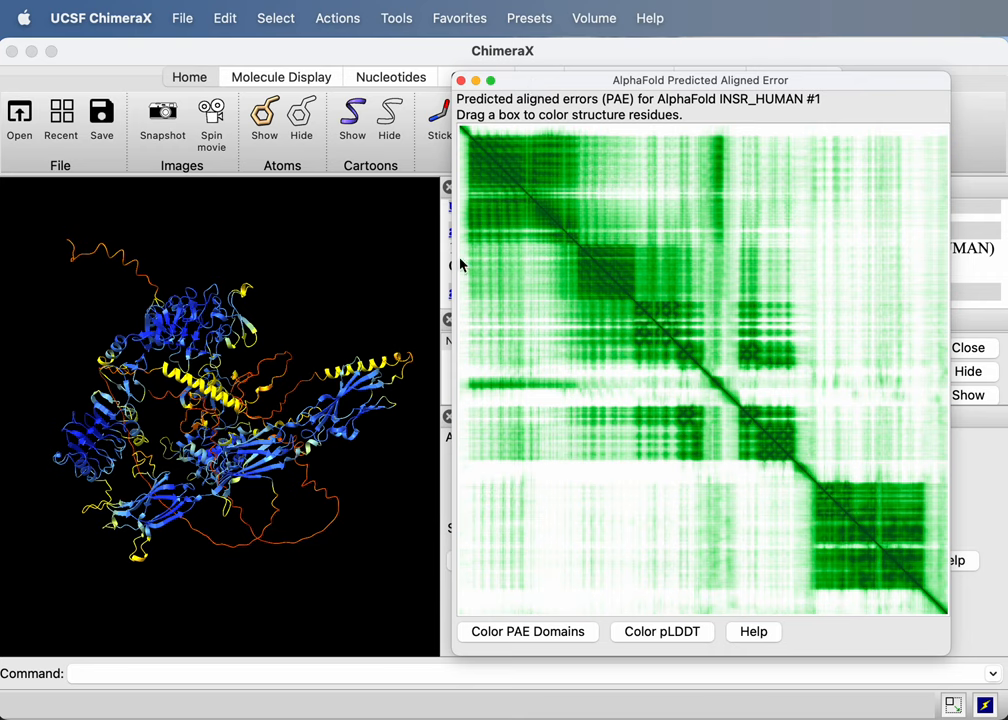
mouse_move(478, 606)
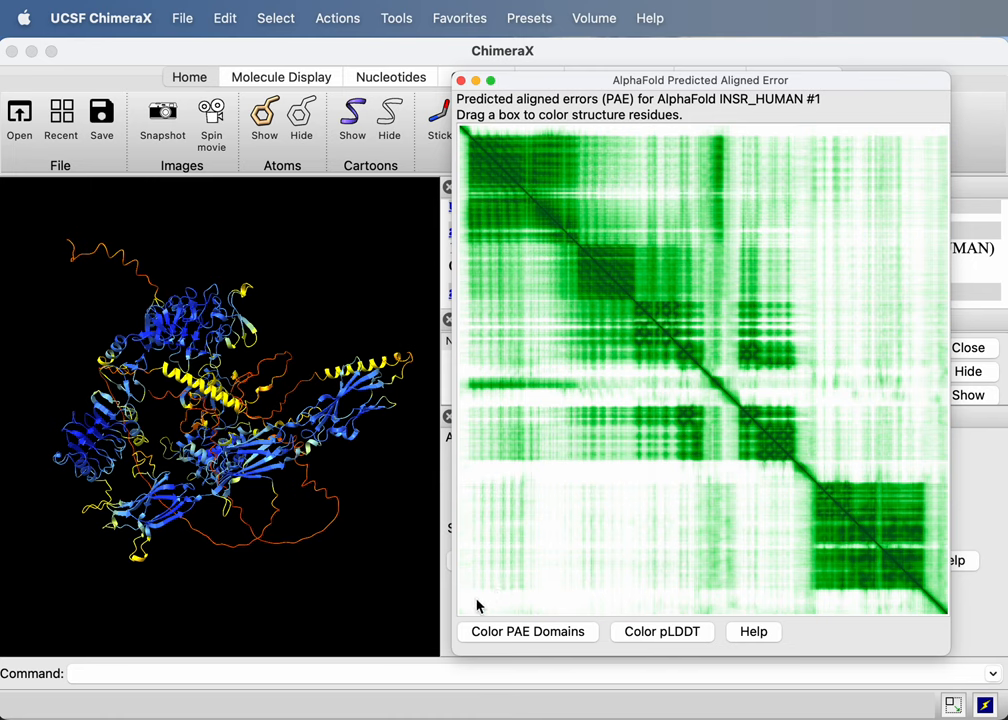
mouse_move(716, 612)
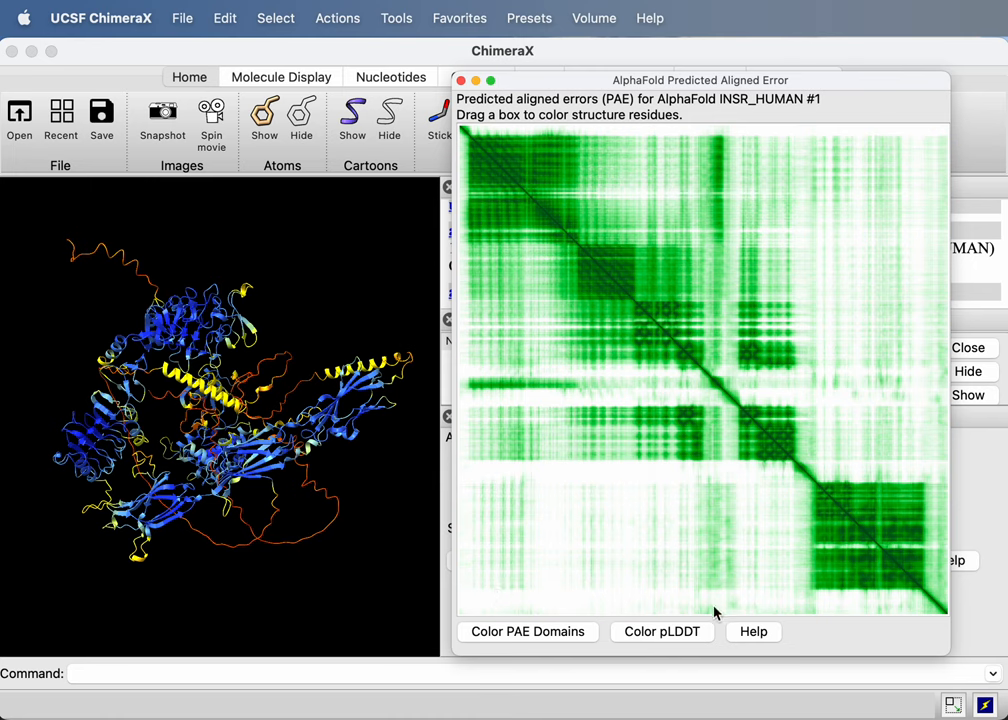
mouse_move(476, 150)
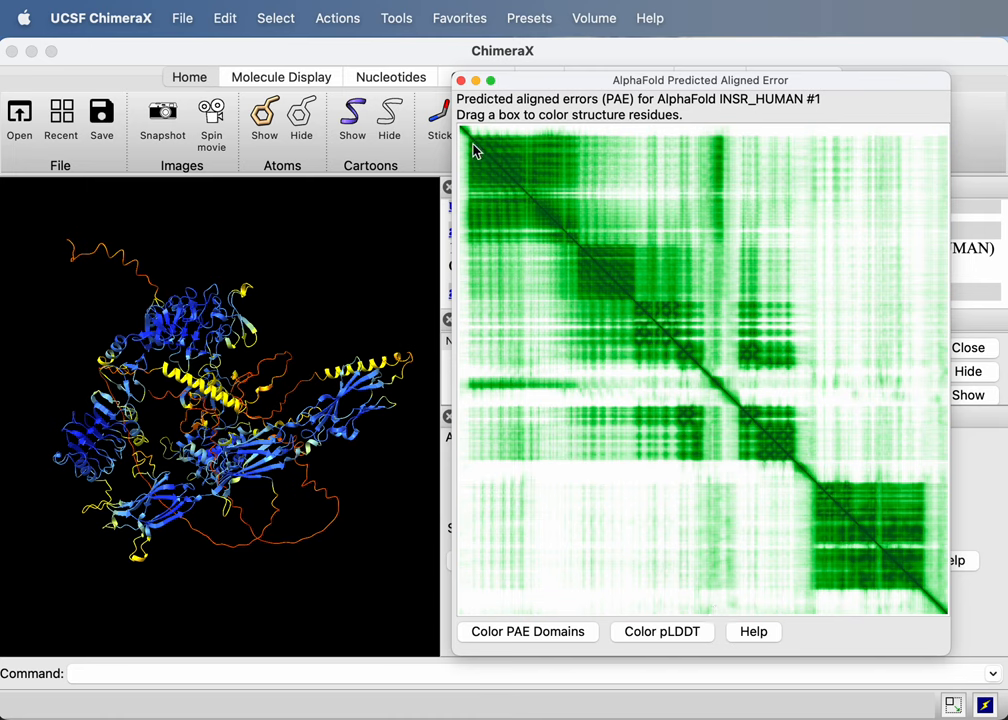
mouse_move(508, 164)
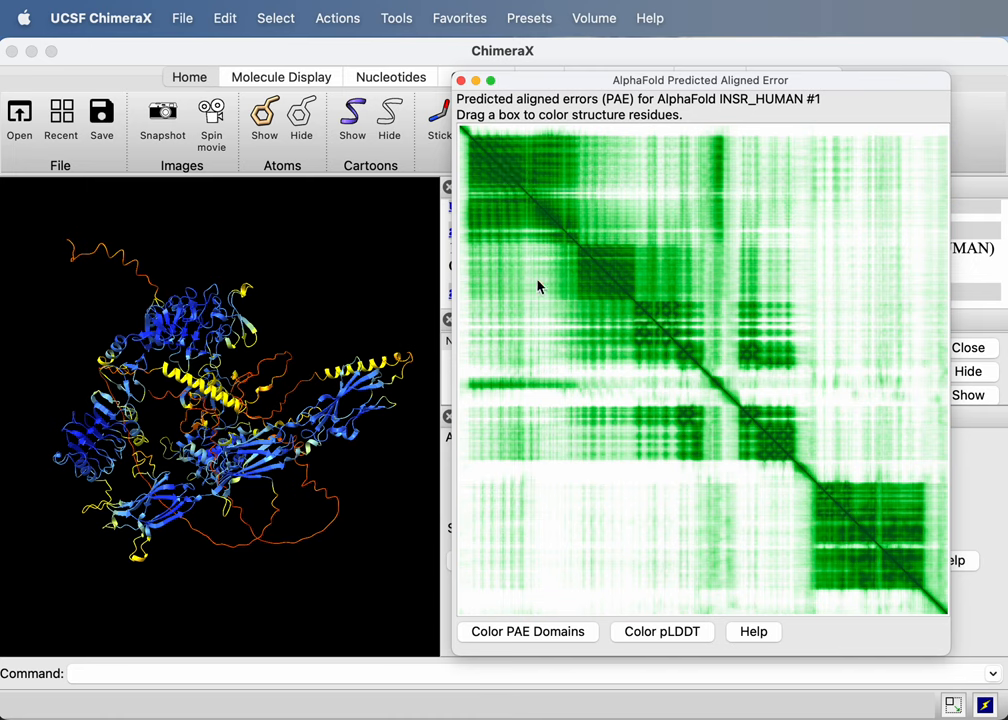
mouse_move(512, 152)
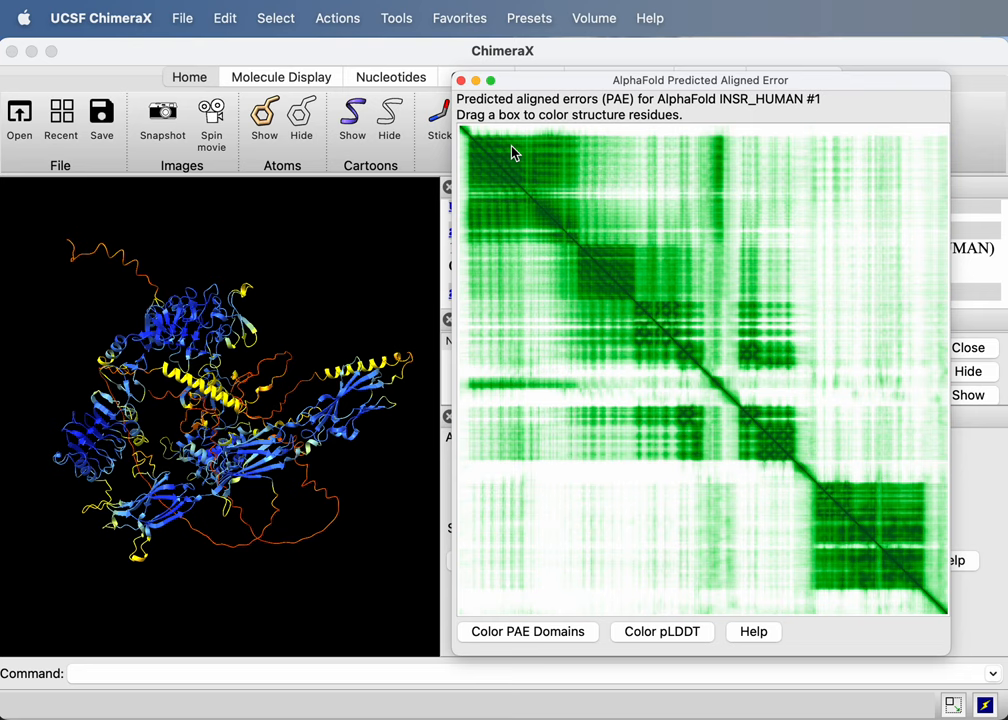
mouse_move(472, 144)
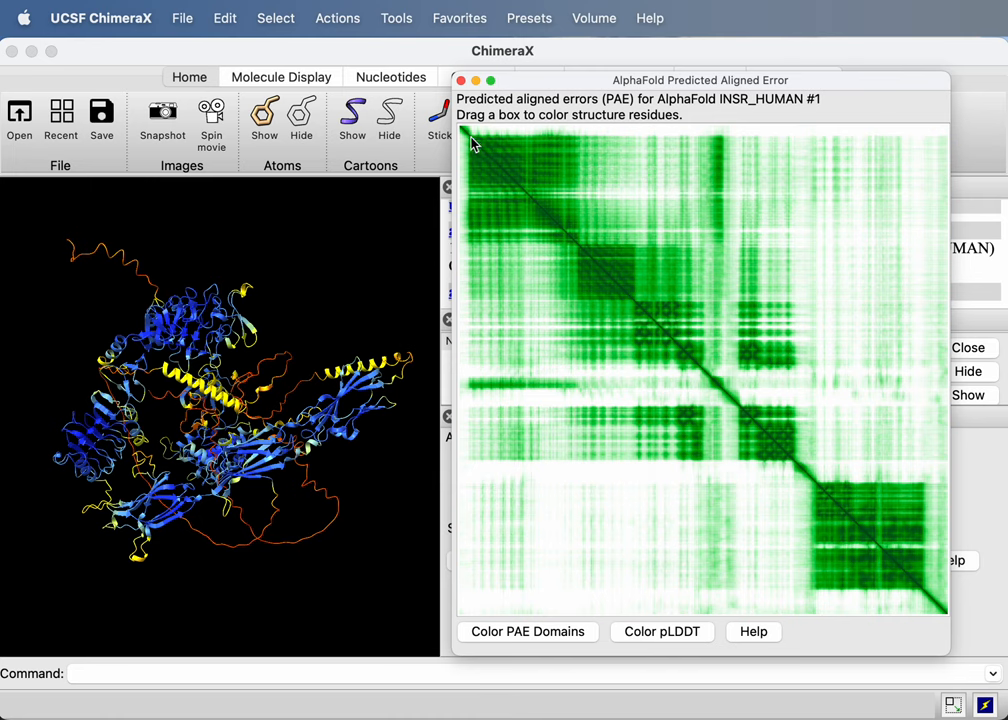
mouse_move(504, 168)
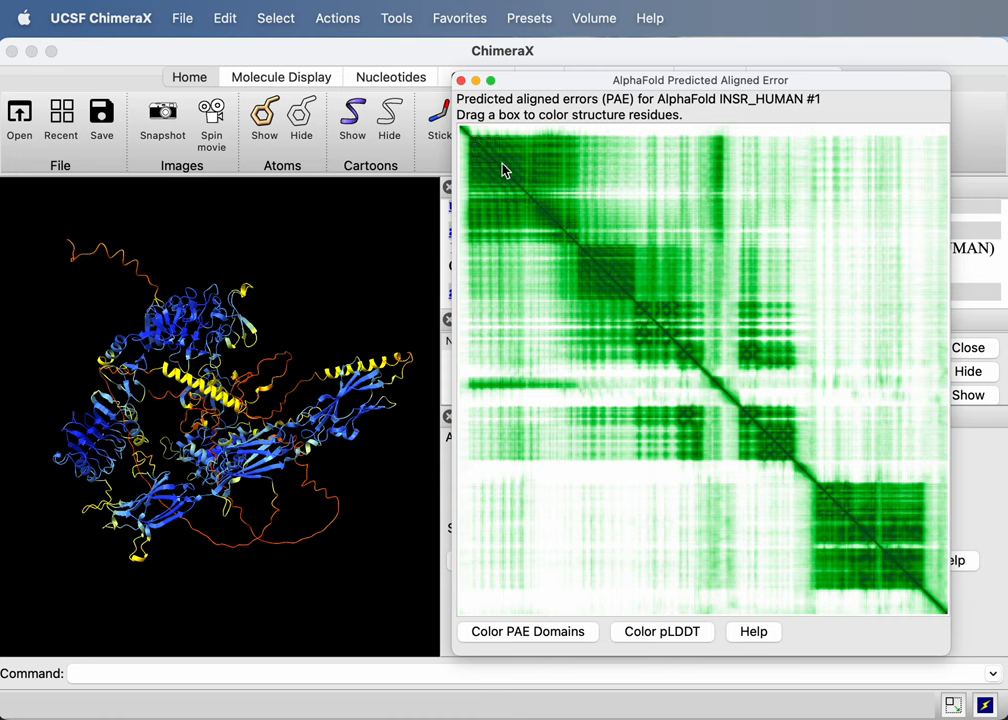
- Colour residues of several dark PAE plot blocks on the structure, ending with one domain green
drag(504, 168, 584, 248)
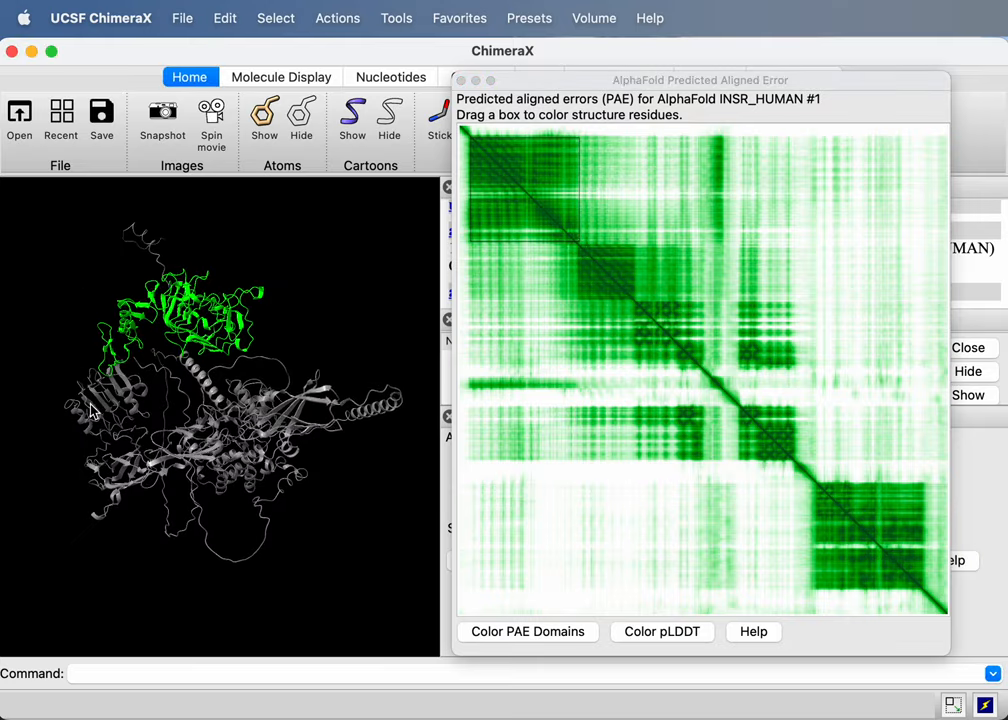
drag(90, 410, 236, 390)
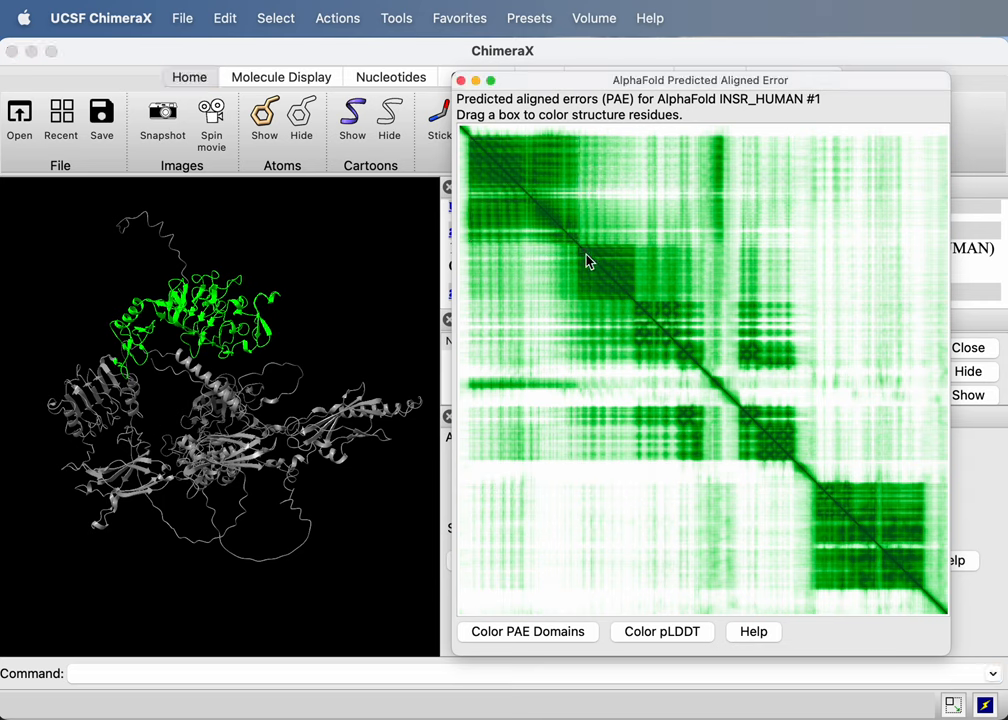
drag(588, 262, 640, 304)
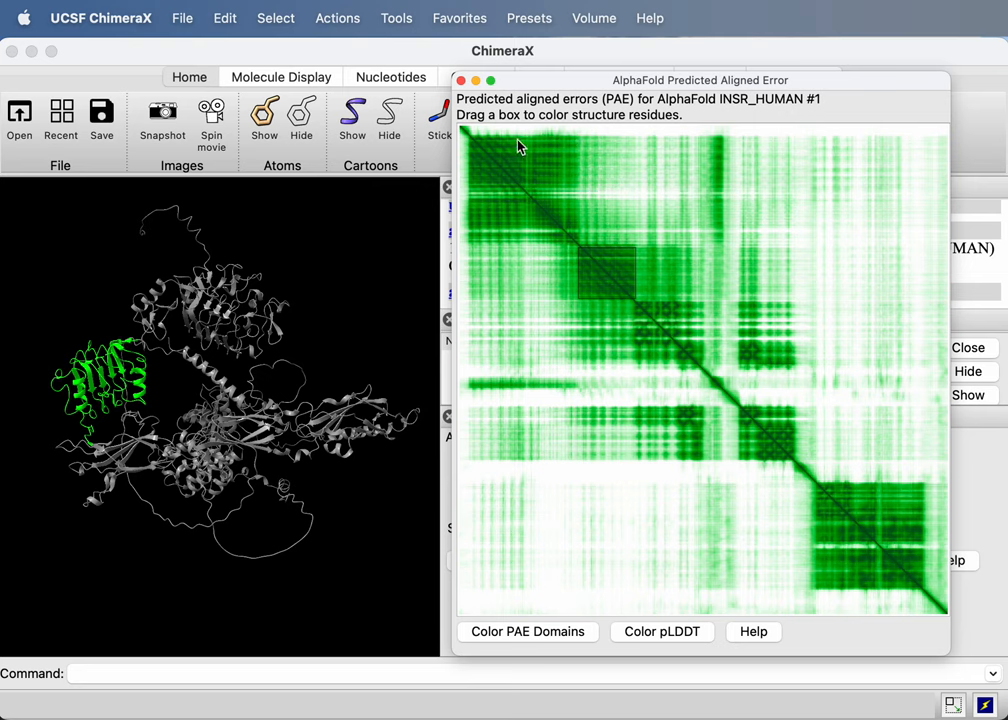
mouse_move(618, 272)
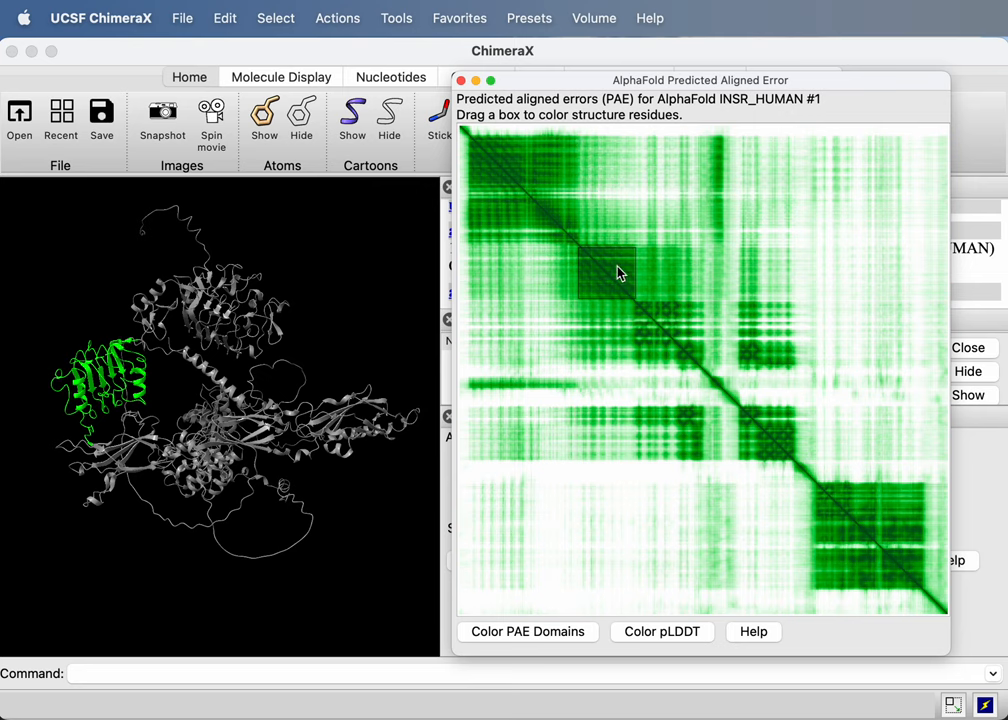
mouse_move(556, 164)
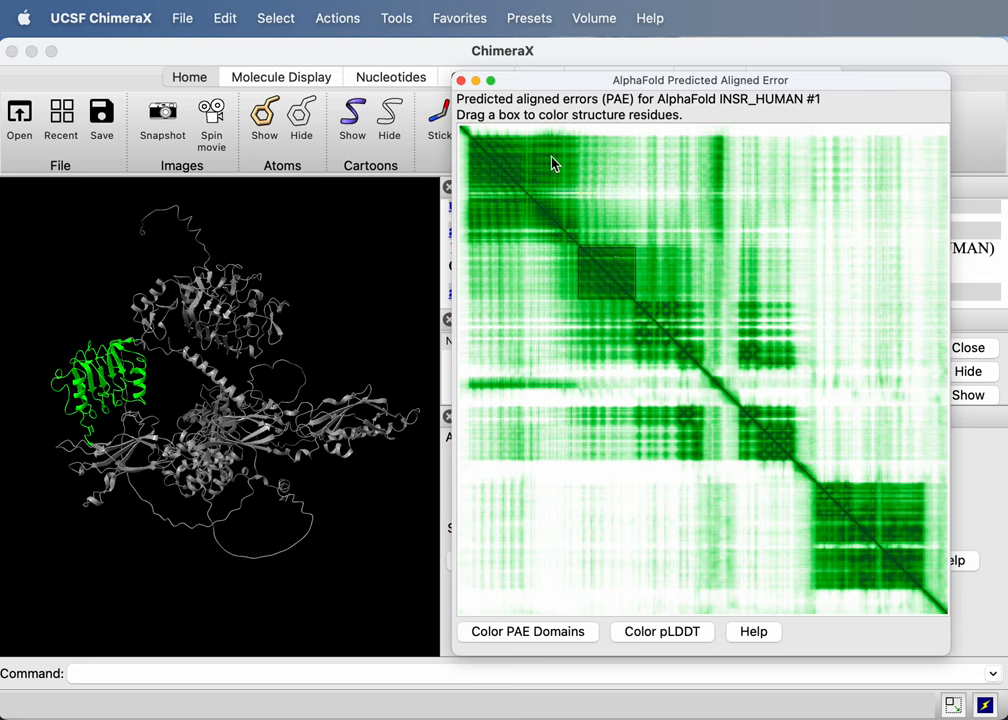
mouse_move(588, 148)
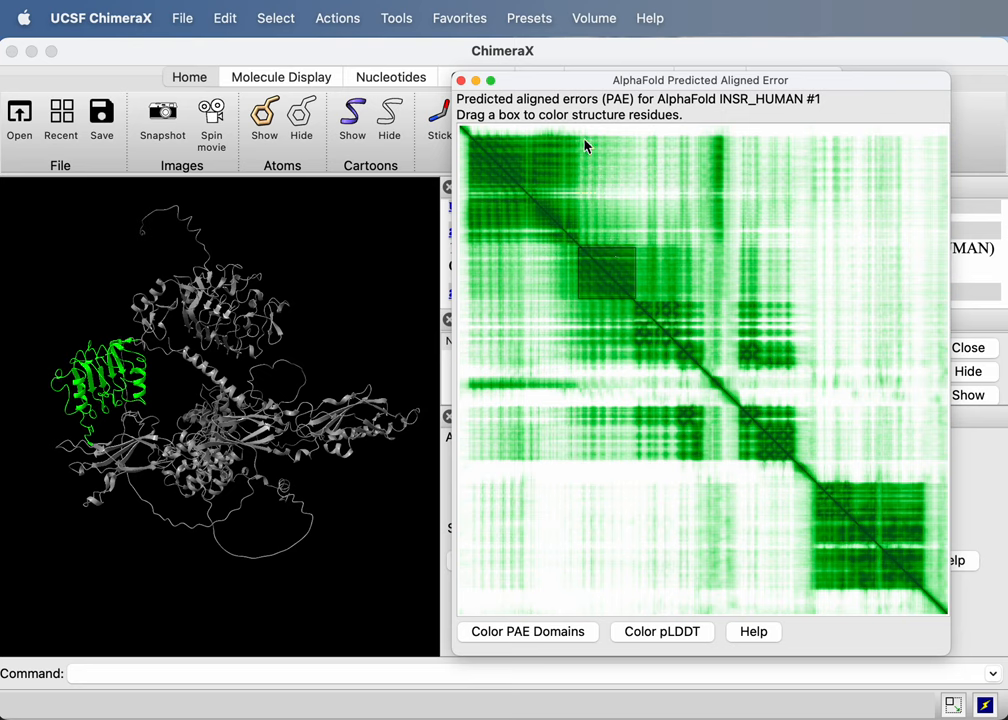
- Colour a second PAE plot block's residues magenta alongside the green domain
drag(584, 150, 644, 244)
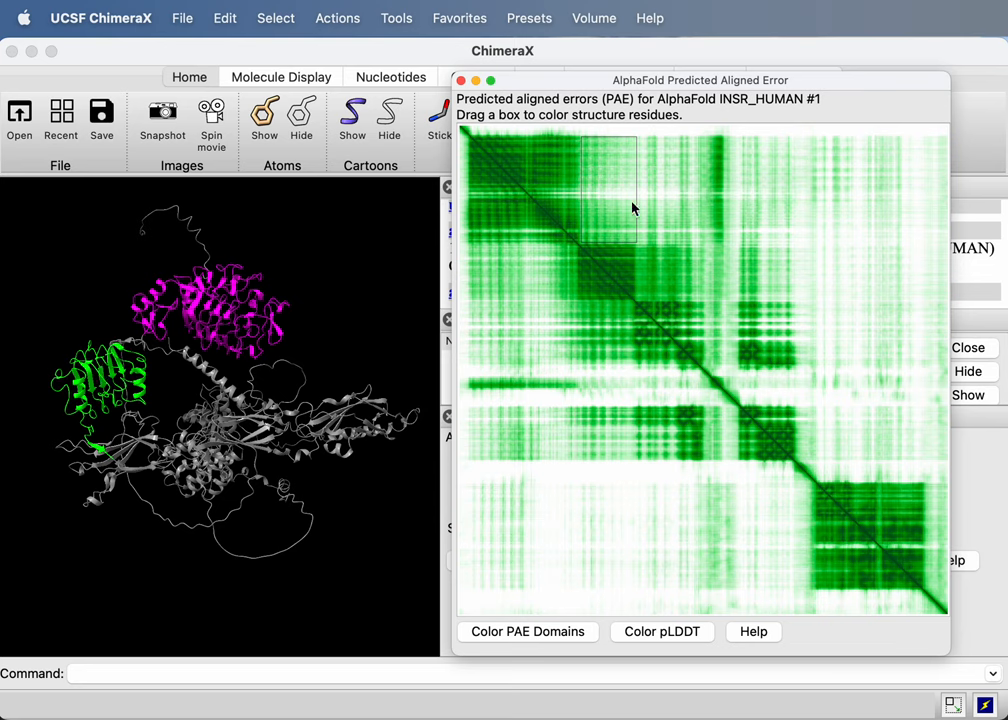
mouse_move(624, 196)
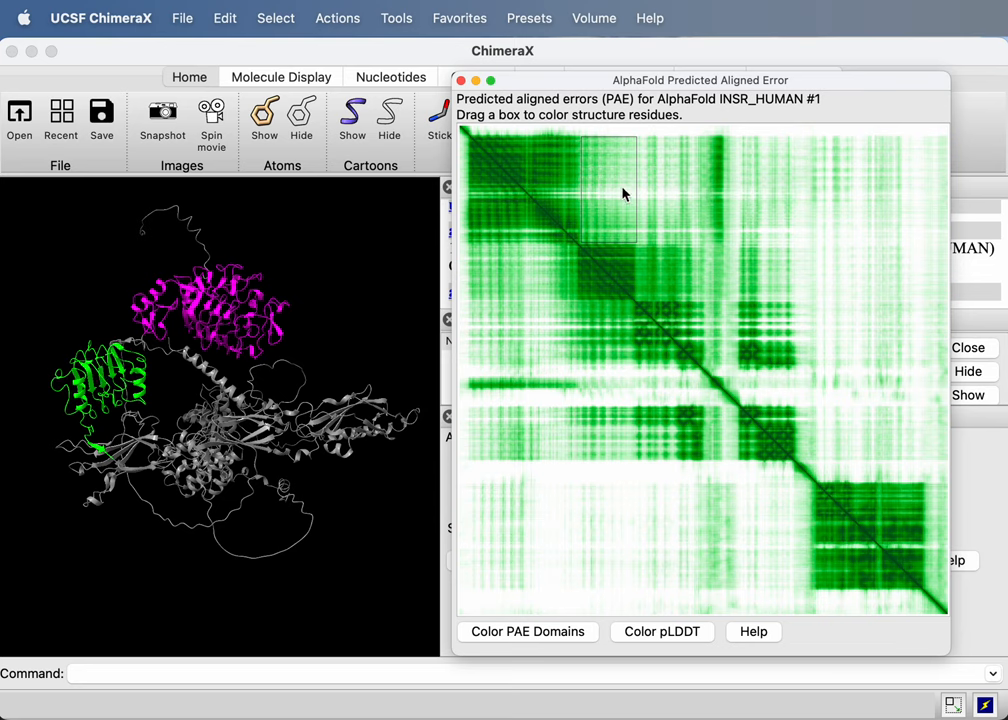
mouse_move(624, 172)
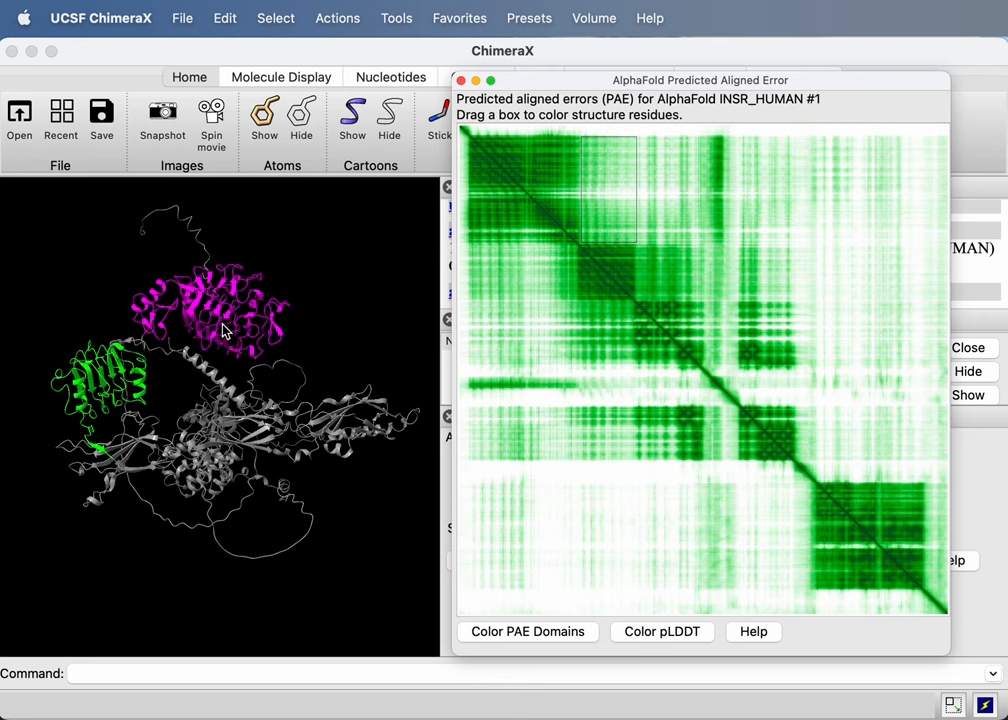
mouse_move(128, 362)
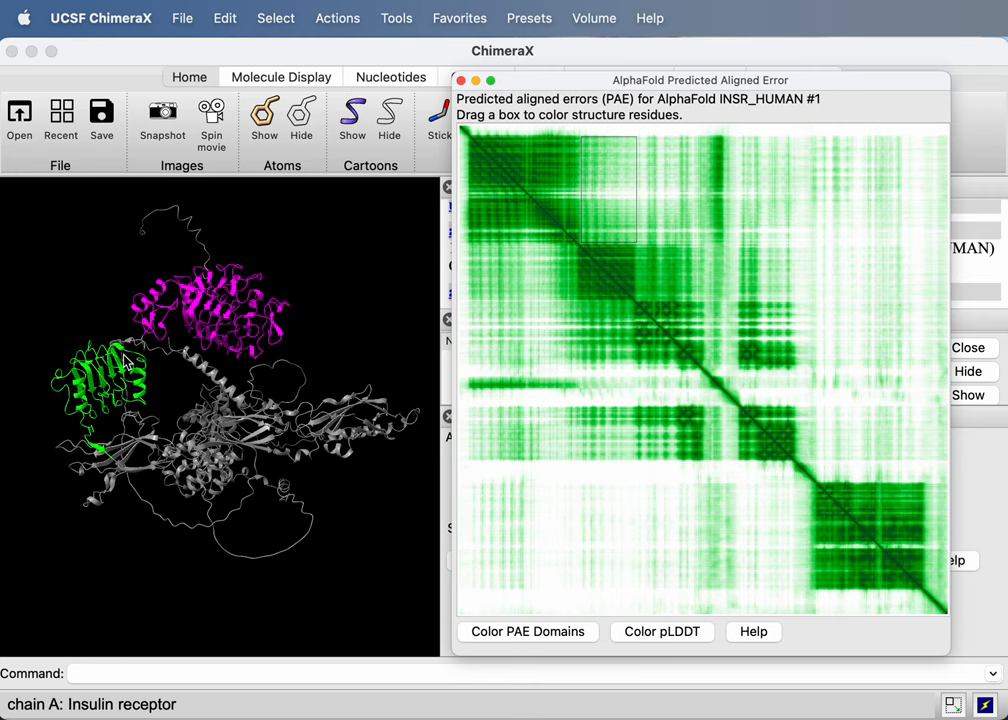
mouse_move(122, 368)
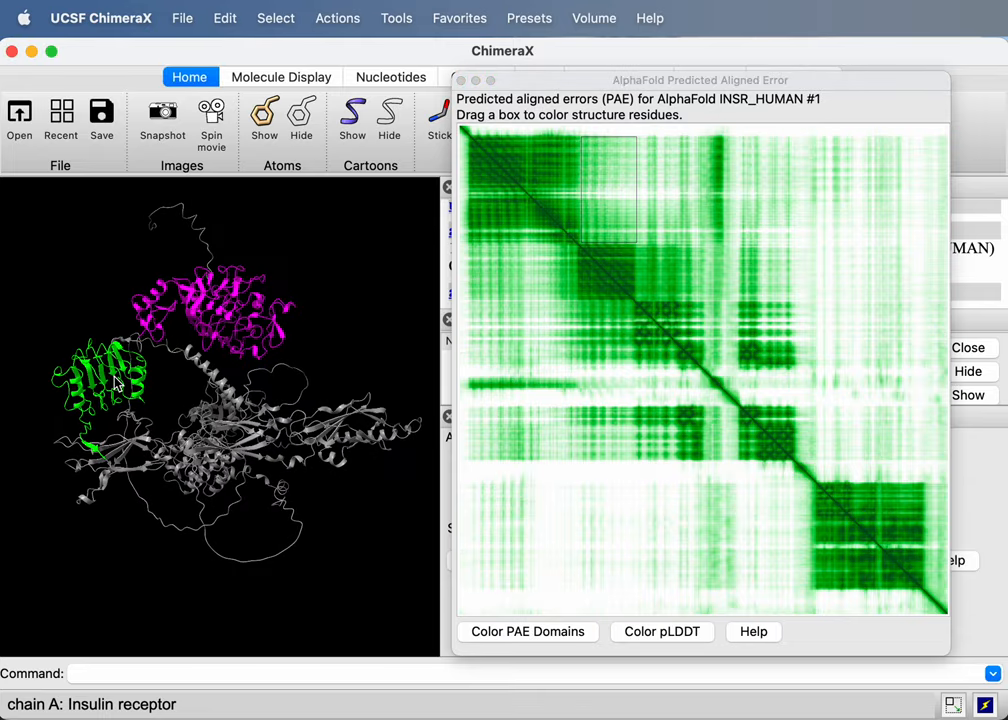
mouse_move(118, 384)
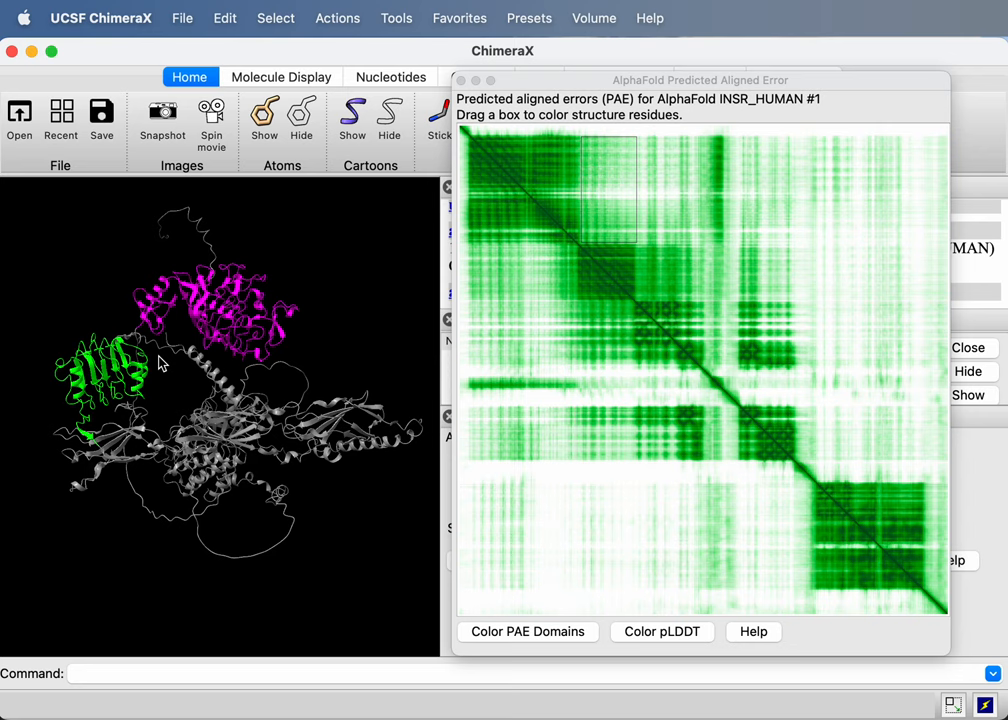
mouse_move(168, 358)
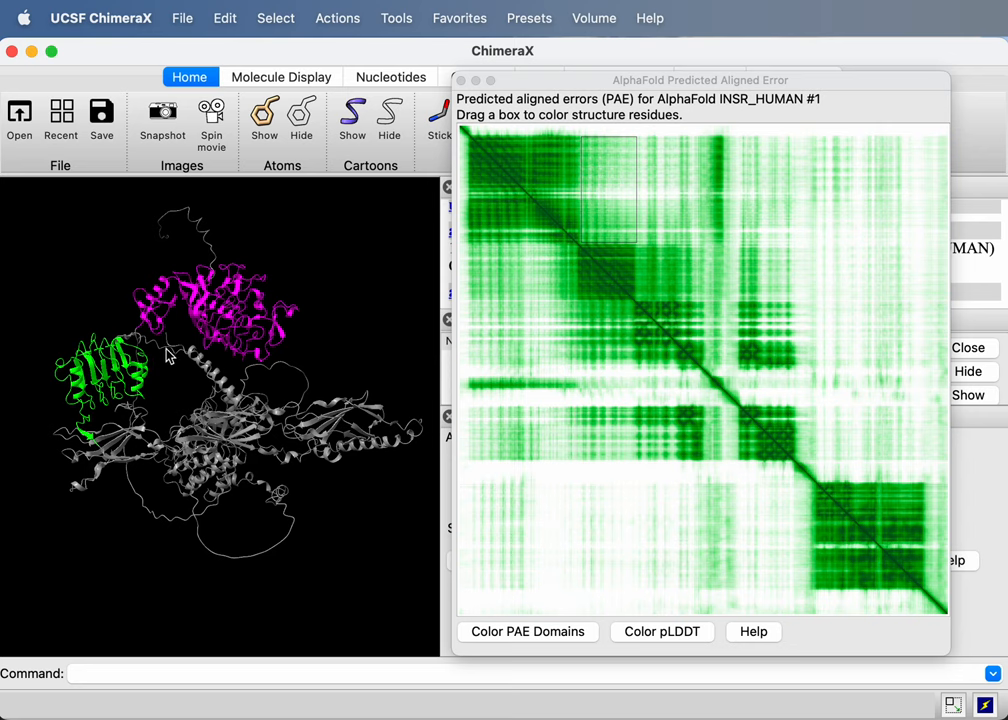
mouse_move(478, 140)
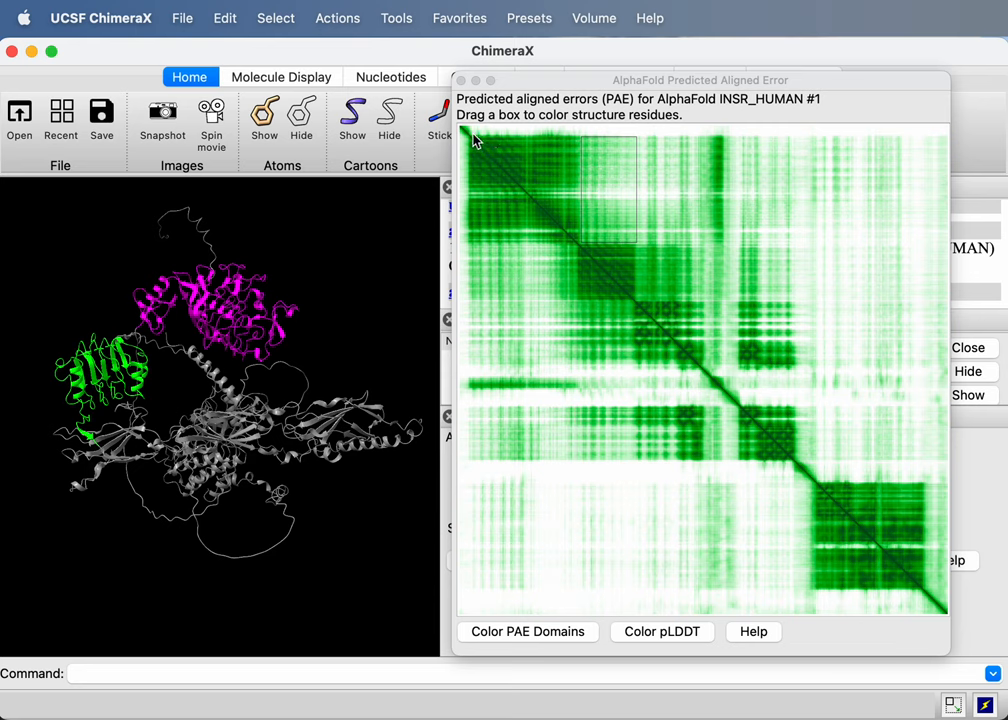
mouse_move(568, 172)
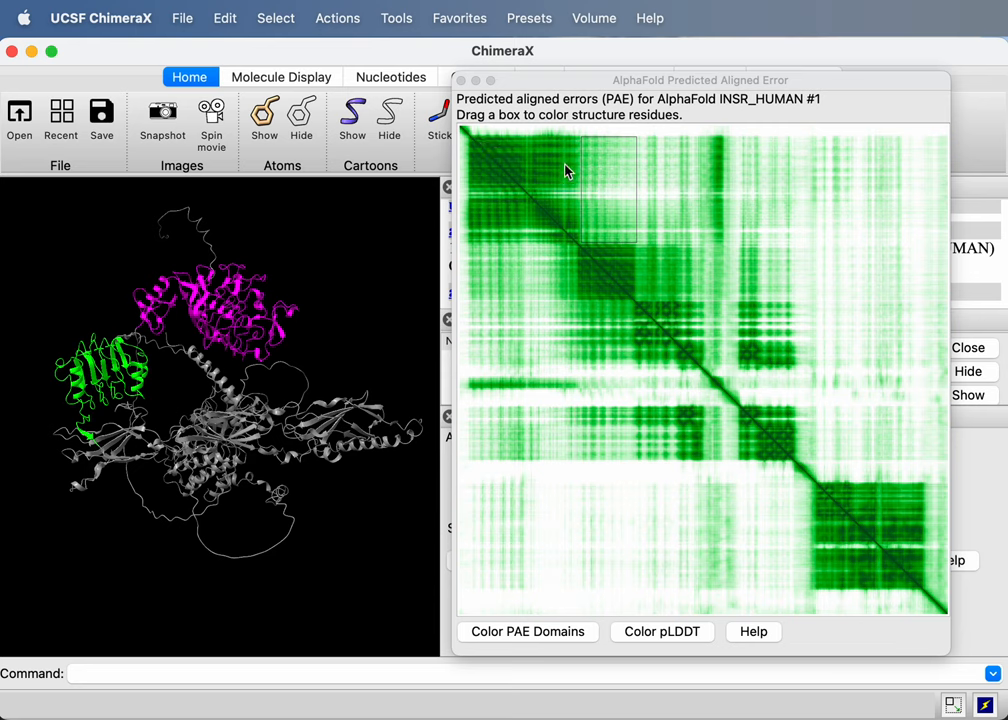
mouse_move(512, 160)
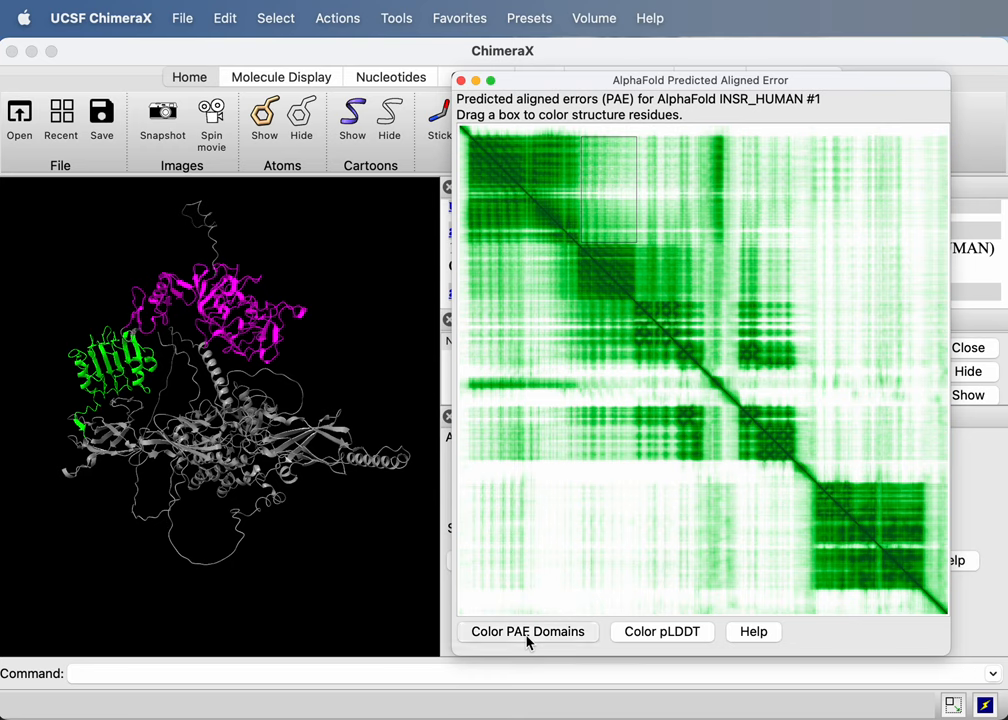
- Colour the model by PAE domains in cyan, yellow, magenta and green, and inspect them
click(528, 632)
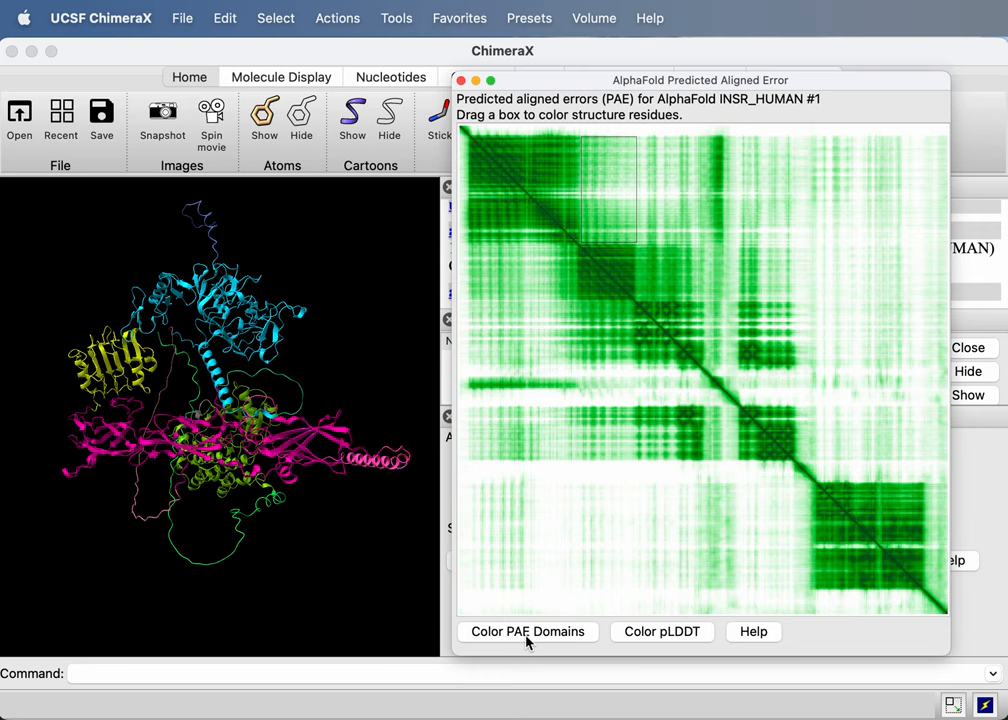
mouse_move(184, 456)
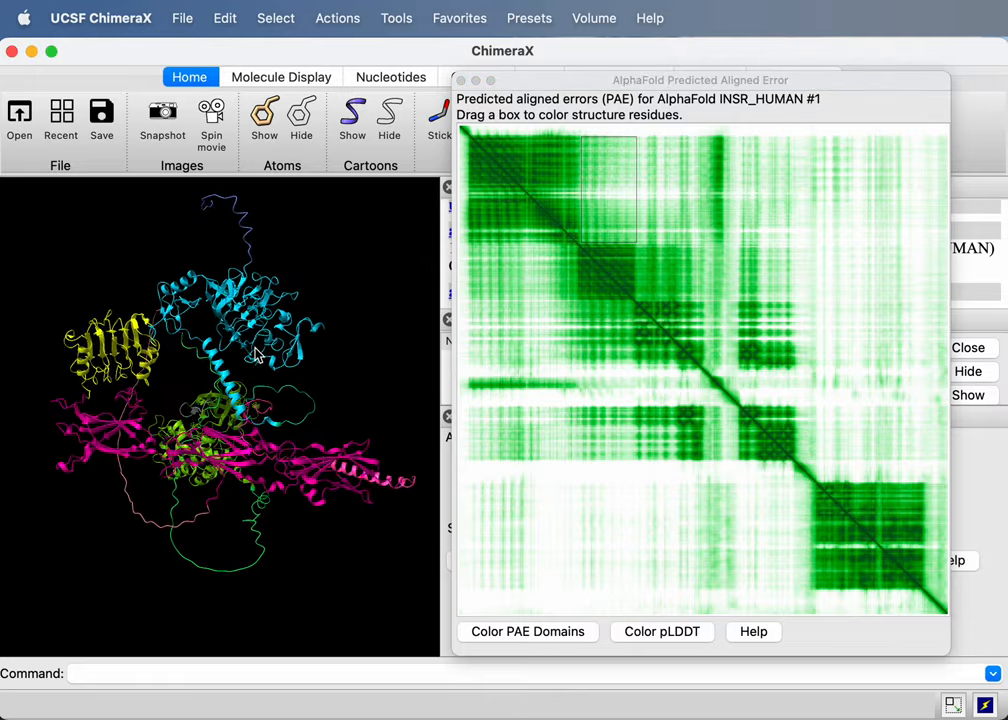
drag(256, 356, 270, 490)
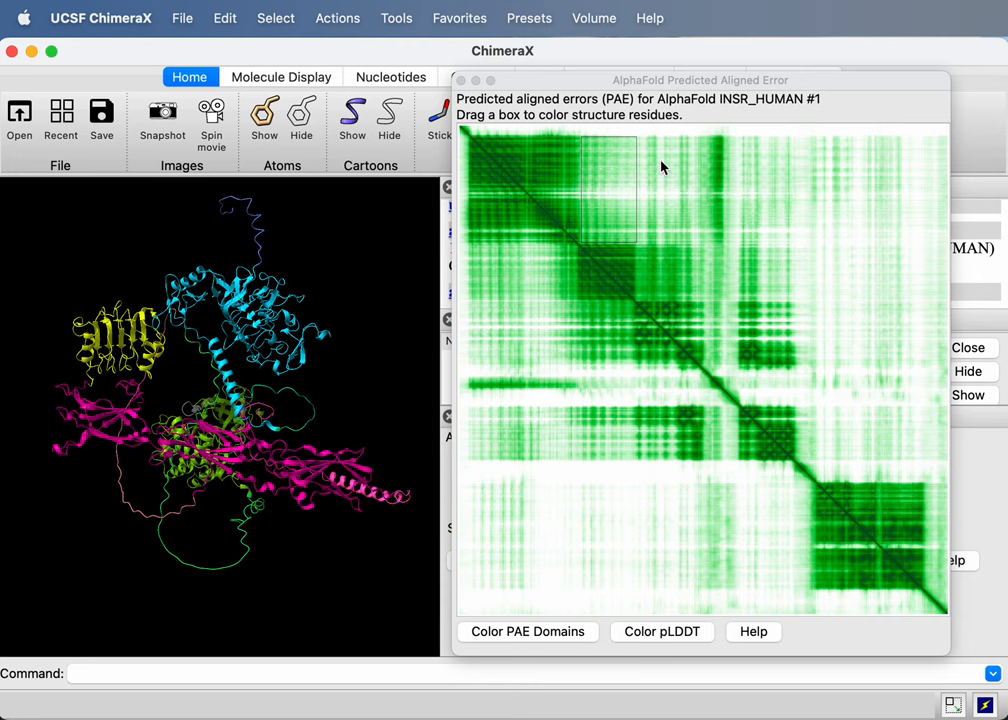
mouse_move(476, 188)
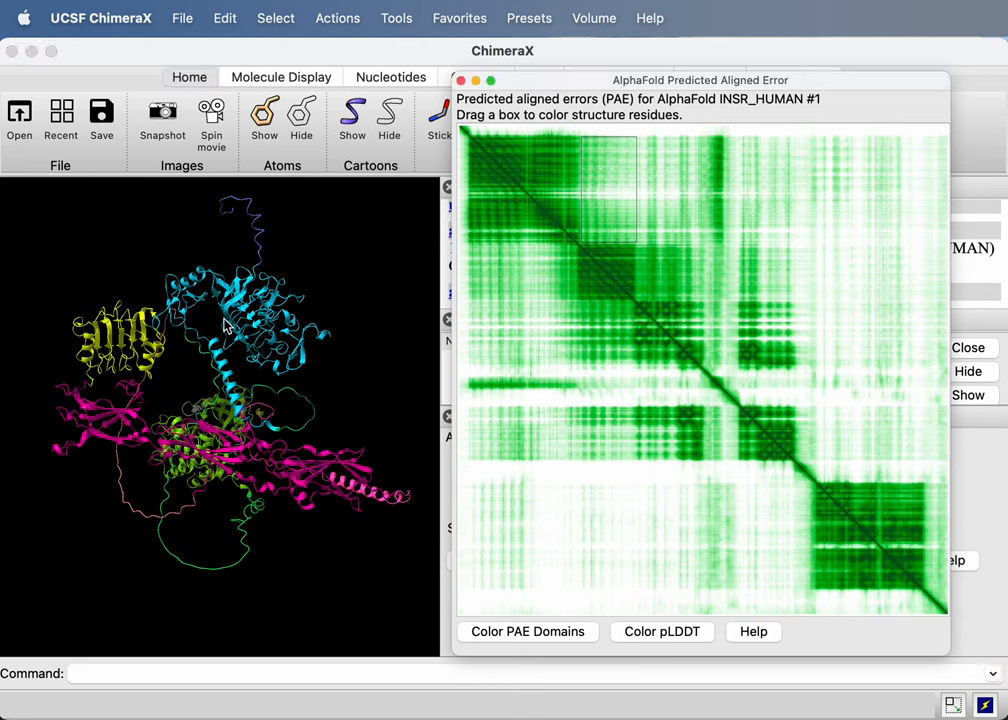
mouse_move(96, 344)
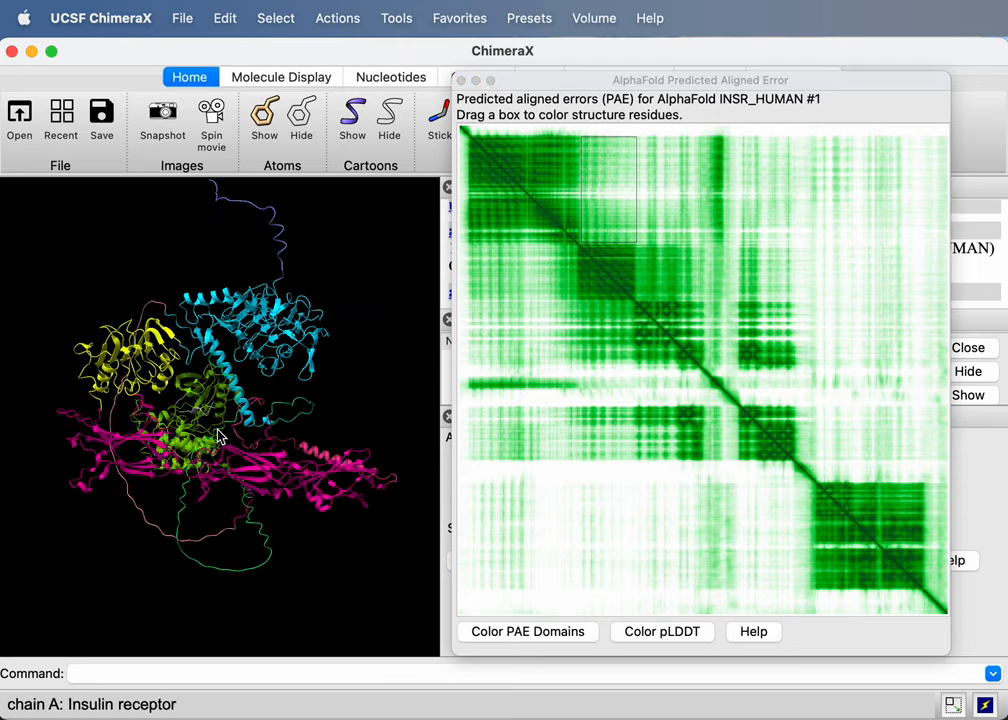
drag(220, 436, 120, 404)
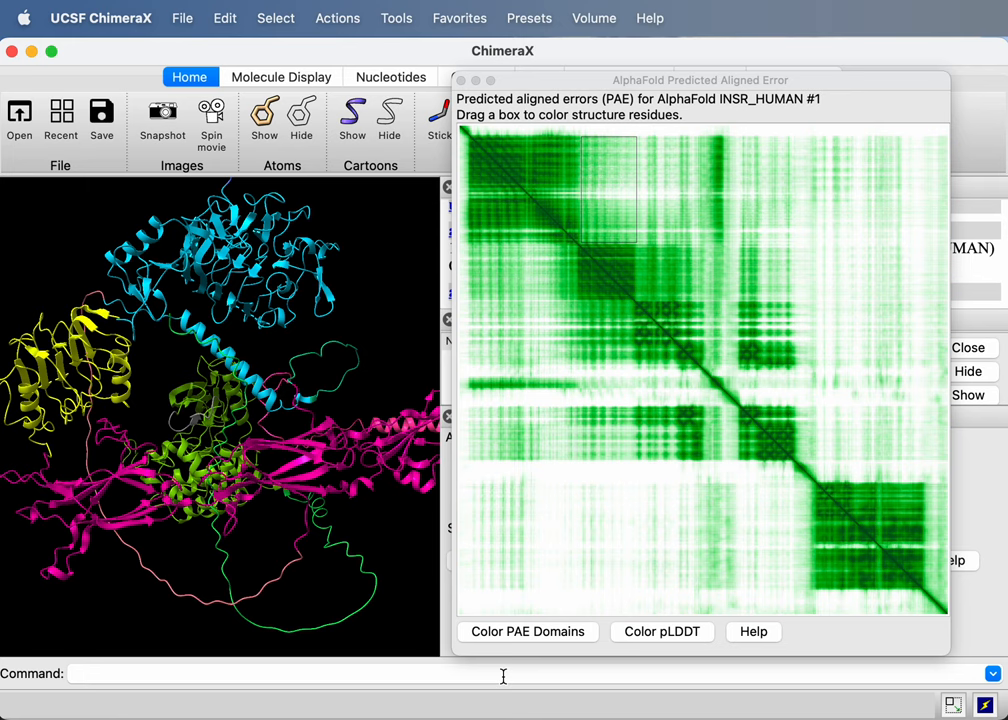
mouse_move(738, 424)
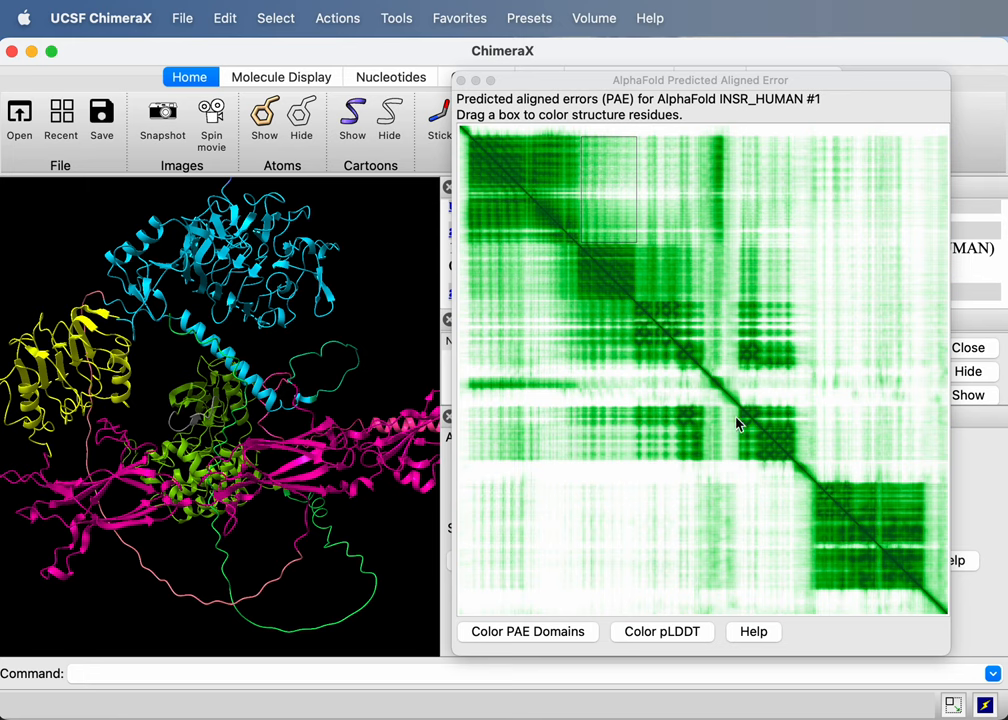
mouse_move(688, 644)
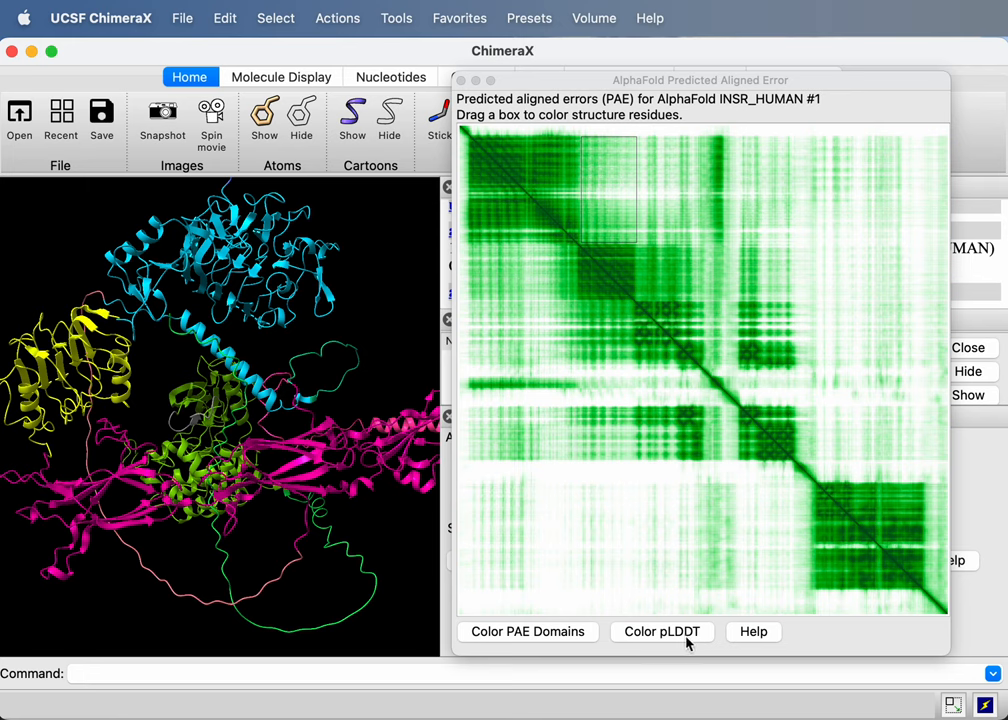
- Recolour the model by pLDDT confidence in blue, yellow and orange, and inspect it
click(660, 632)
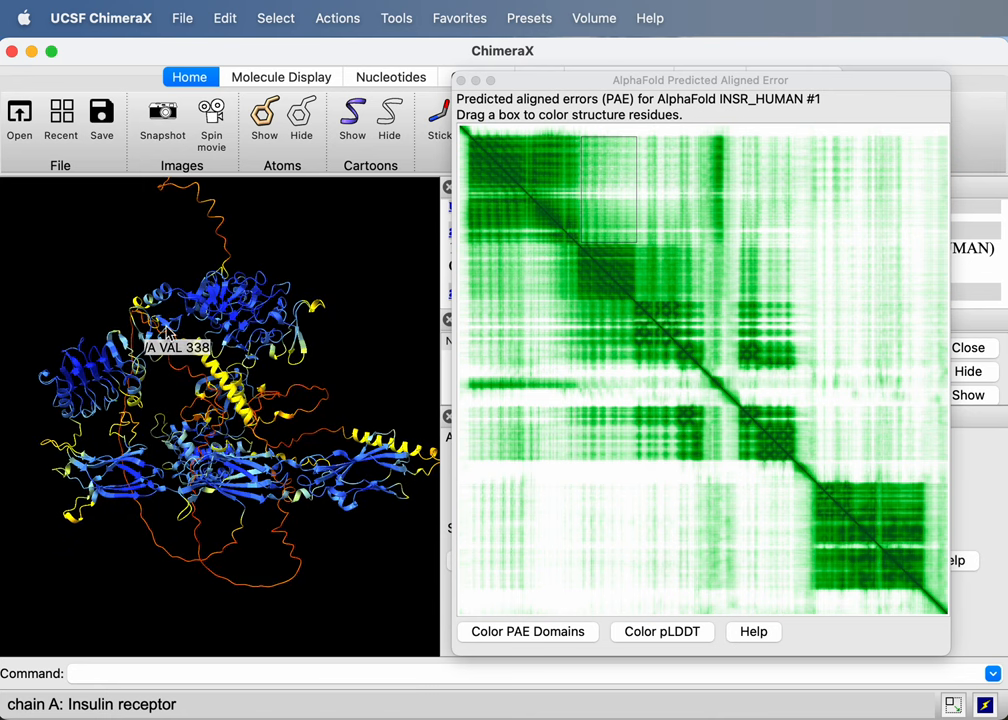
mouse_move(268, 278)
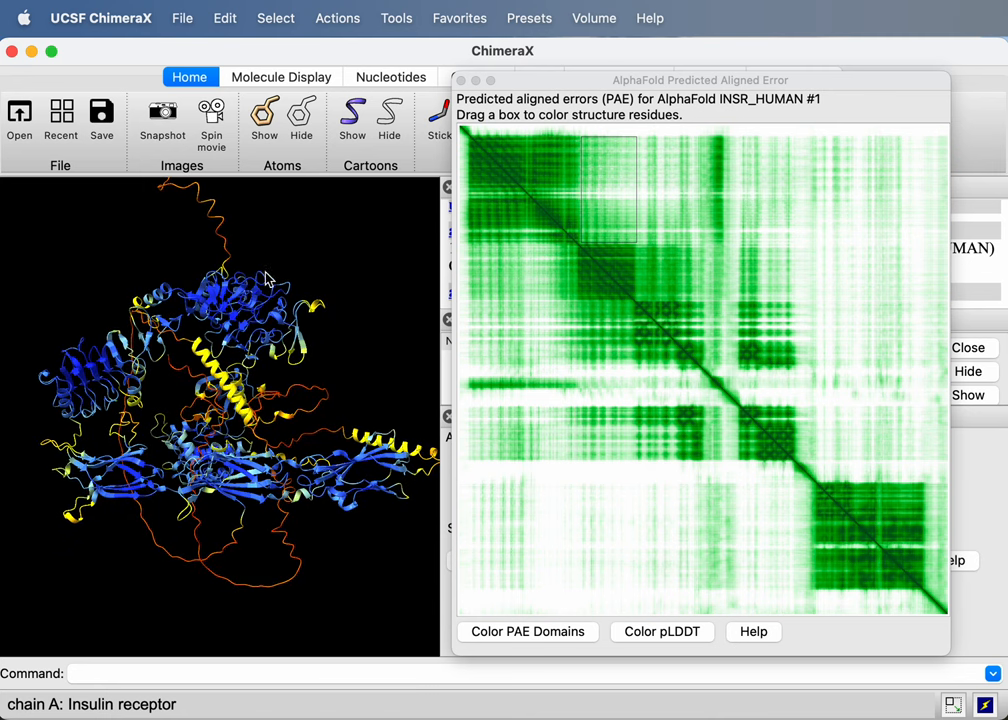
mouse_move(268, 278)
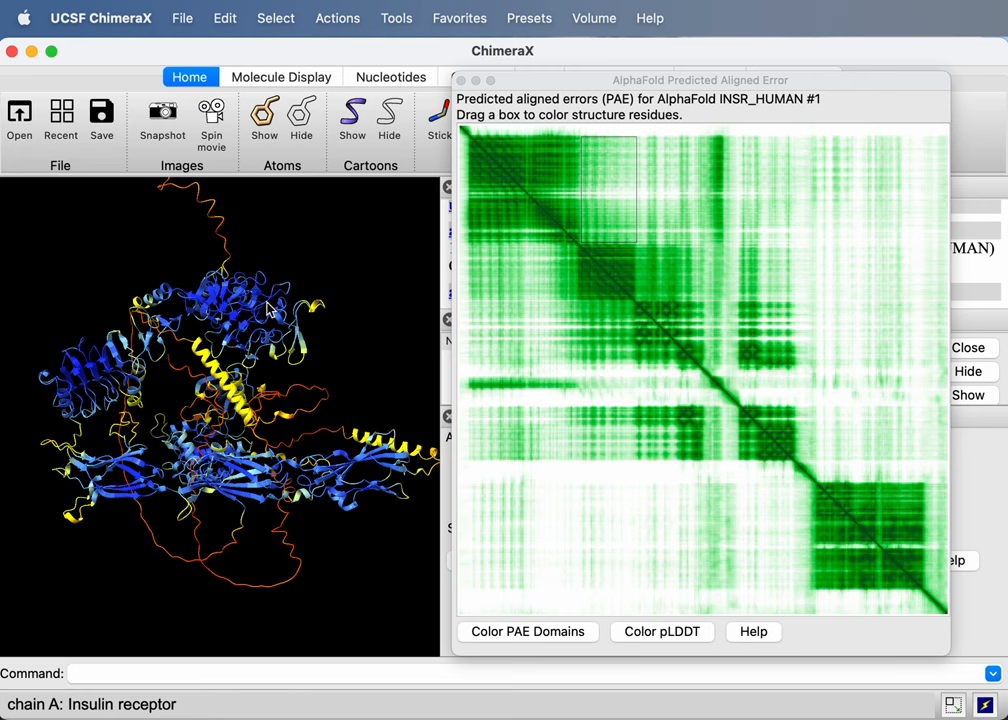
mouse_move(212, 364)
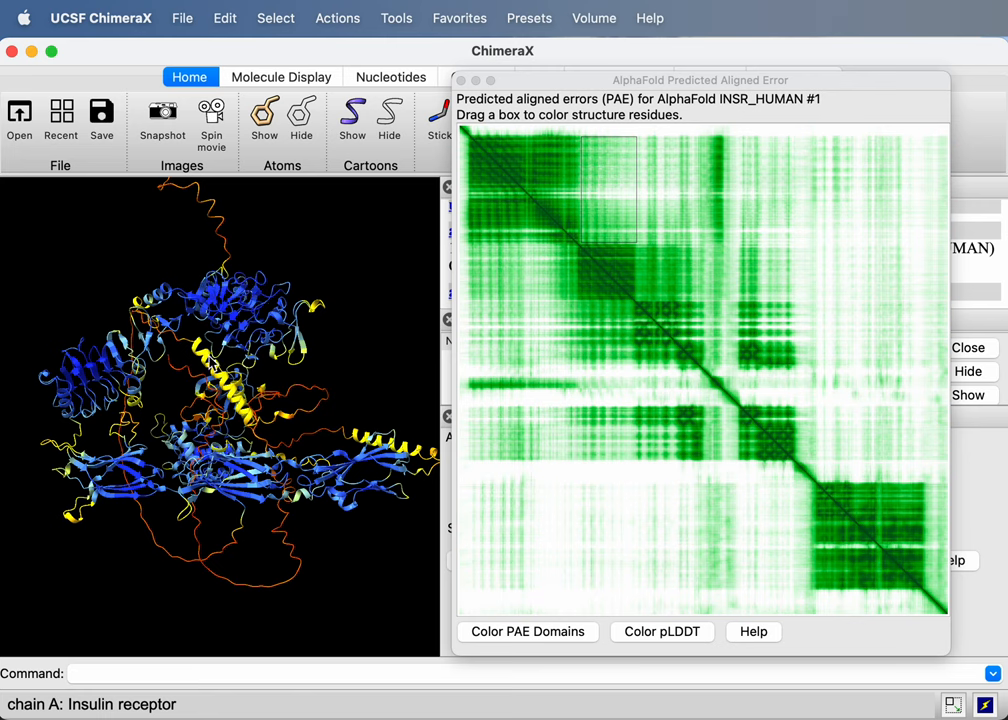
mouse_move(266, 482)
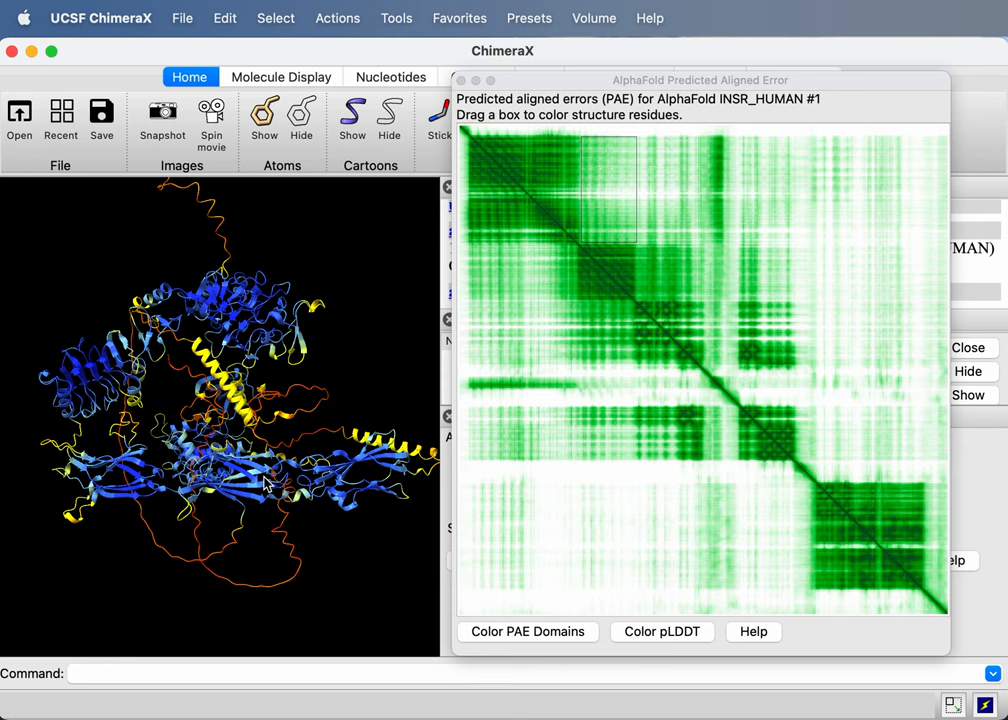
mouse_move(244, 312)
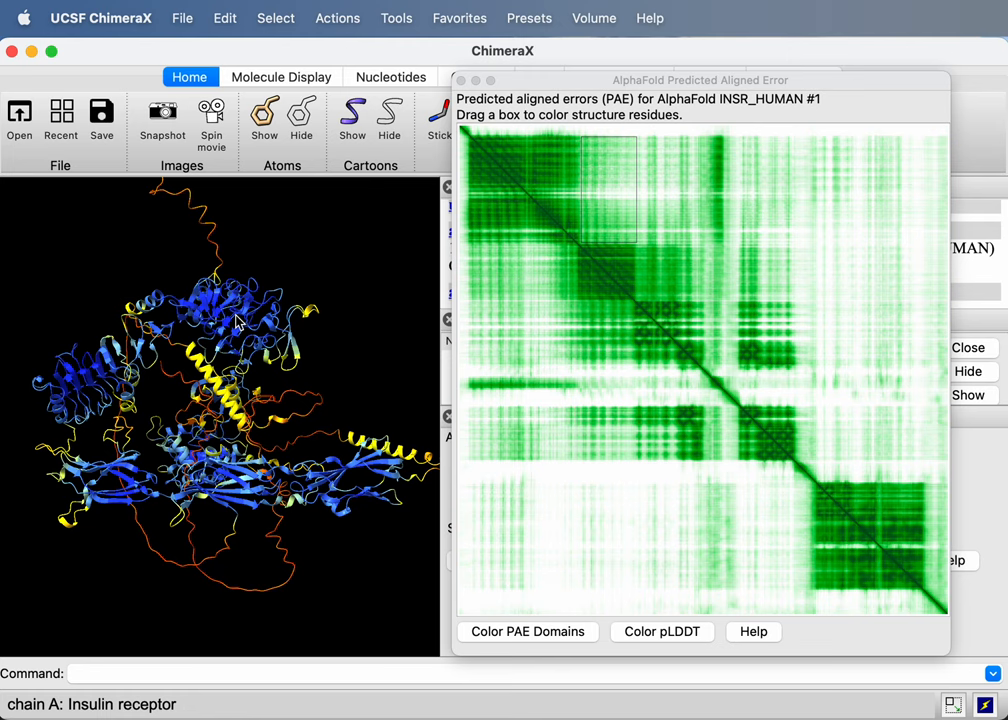
mouse_move(240, 330)
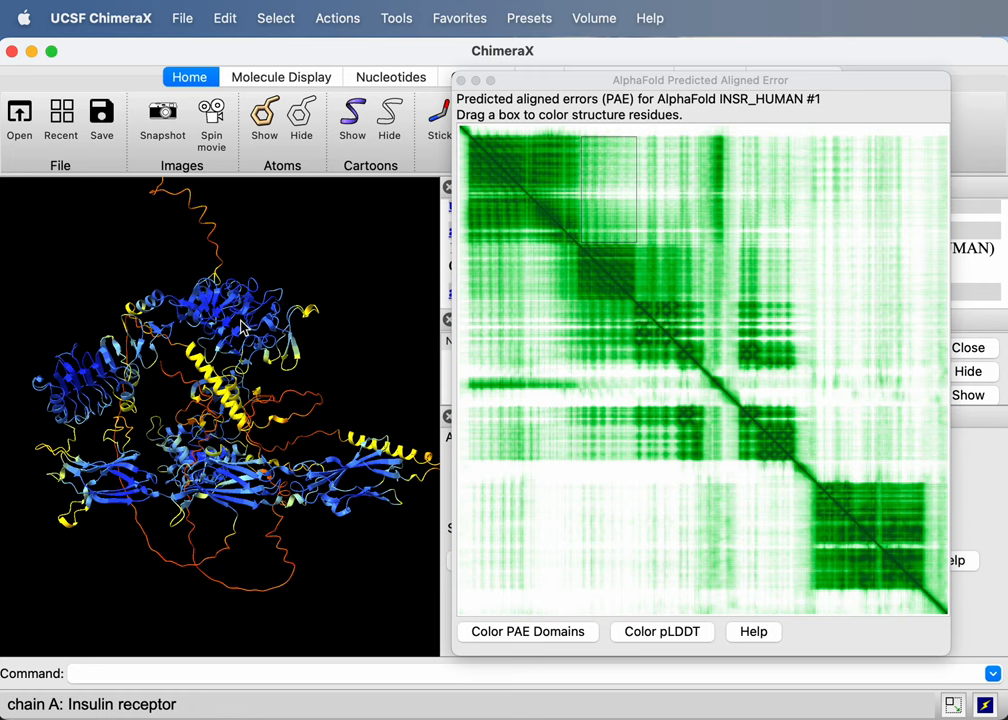
mouse_move(238, 326)
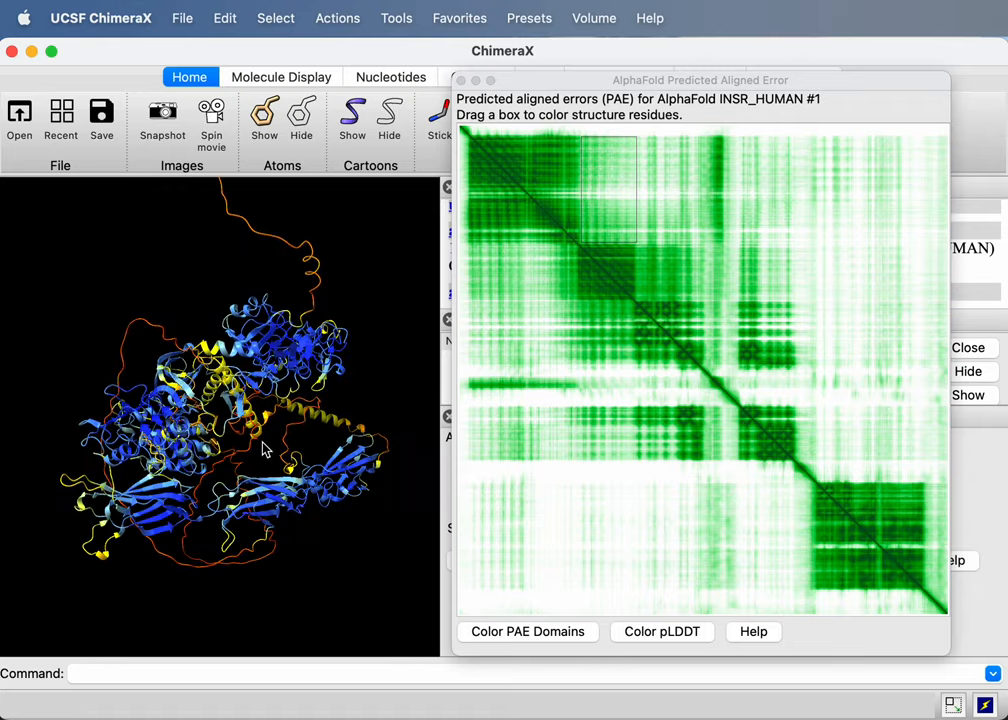
drag(264, 450, 184, 244)
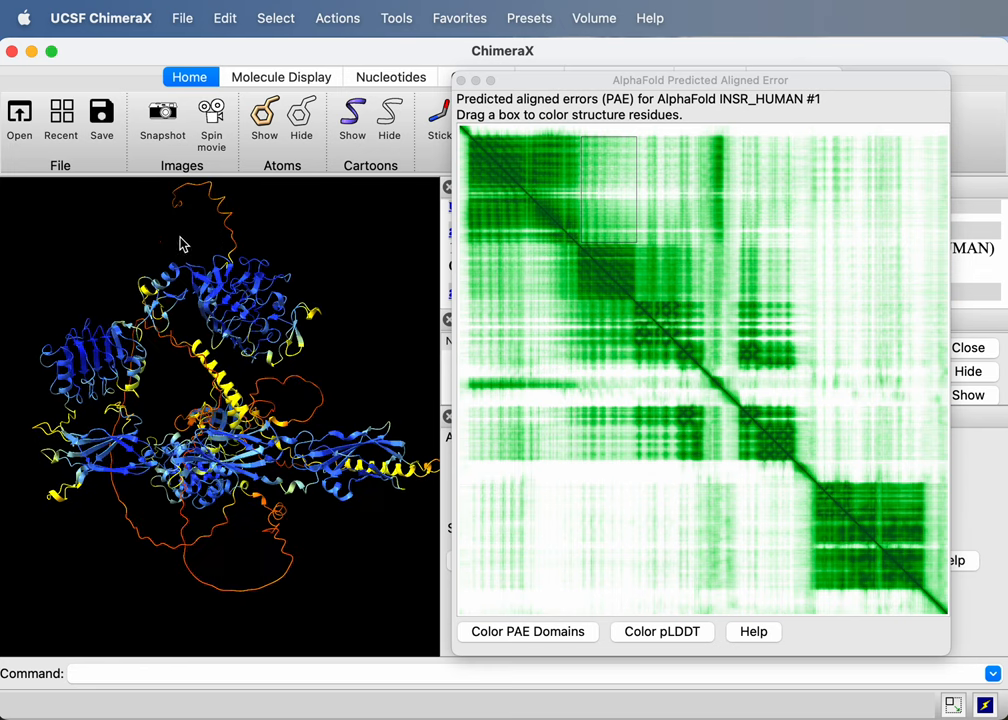
mouse_move(184, 356)
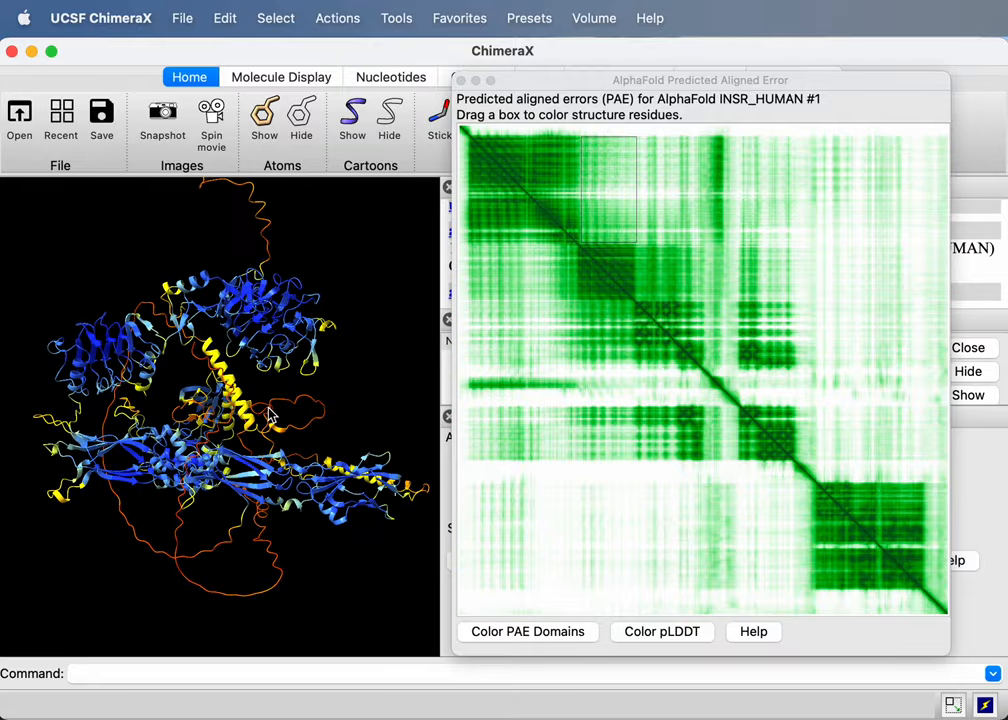
mouse_move(270, 414)
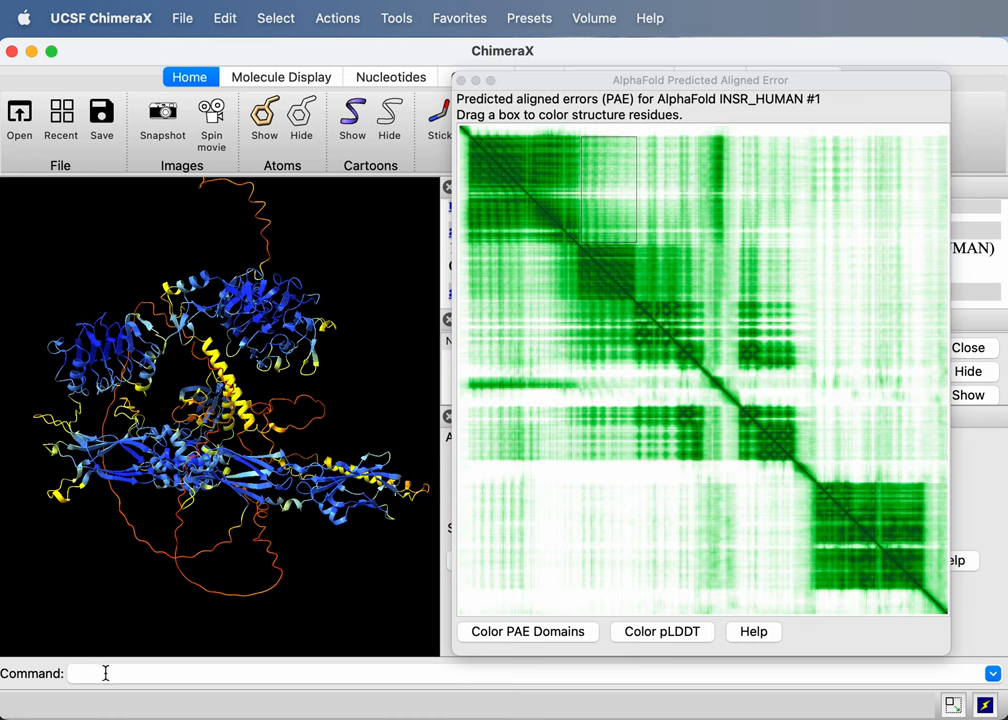
click(104, 672)
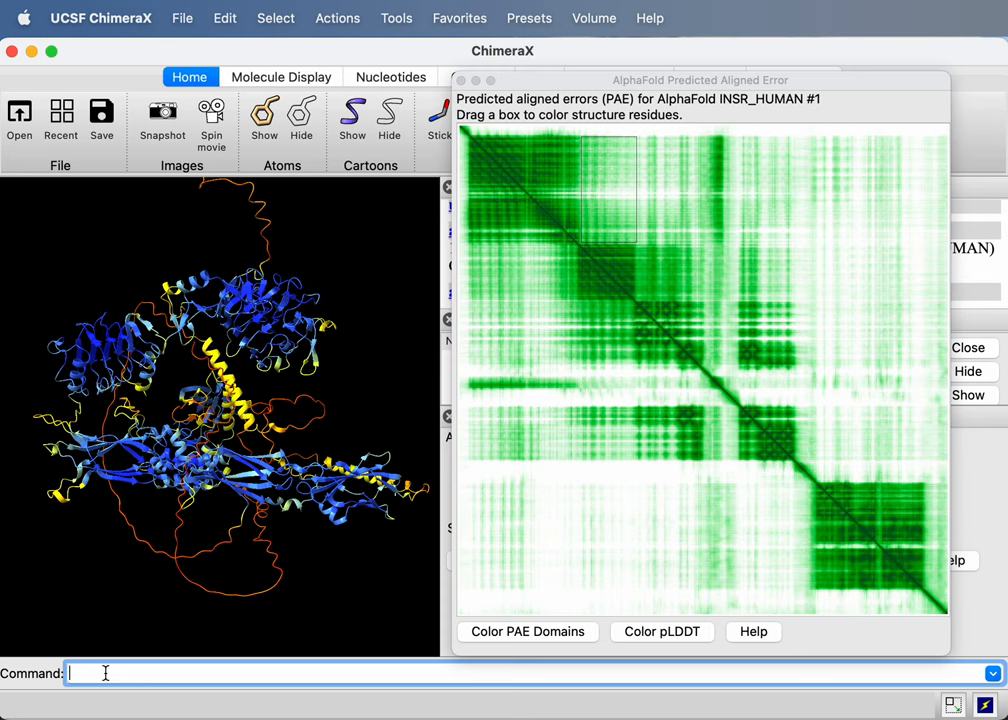
text(close)
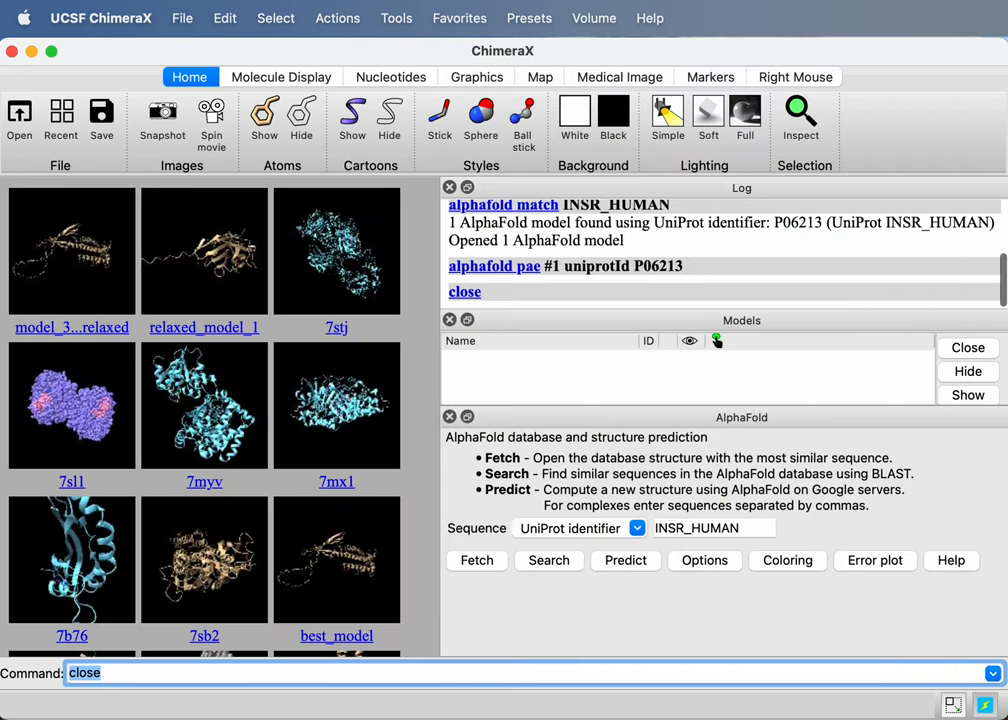
mouse_move(128, 260)
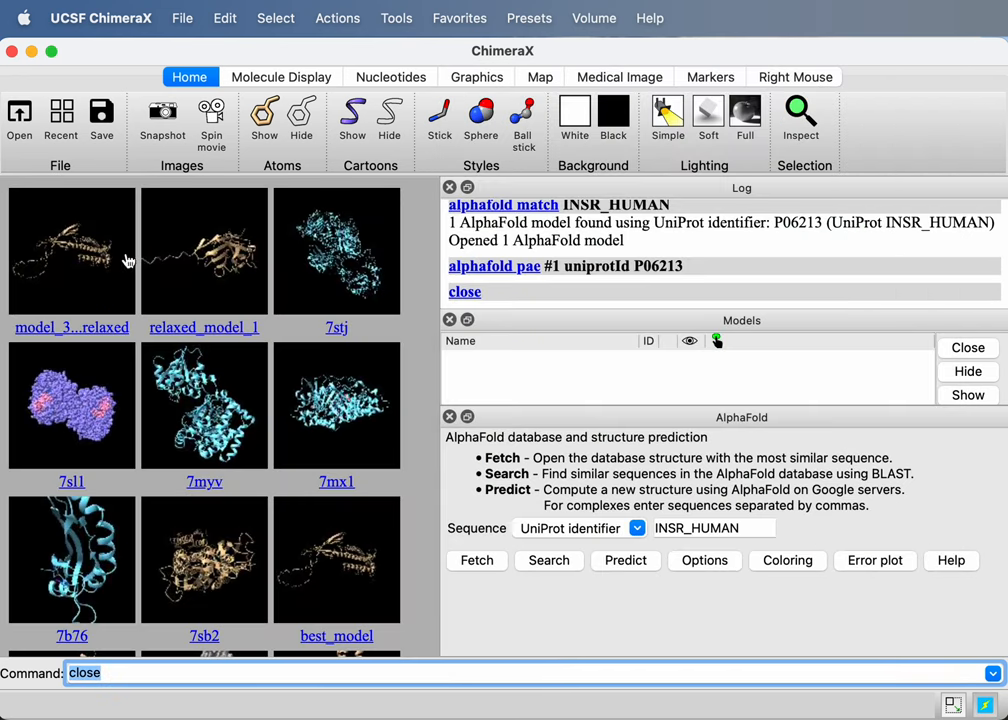
mouse_move(70, 256)
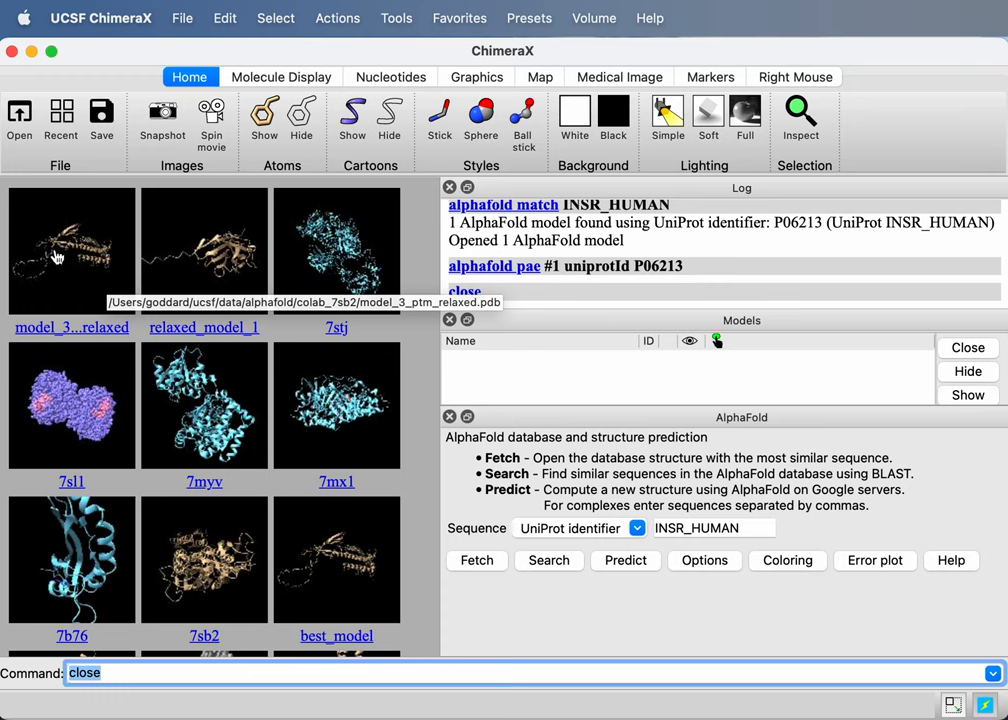
mouse_move(78, 252)
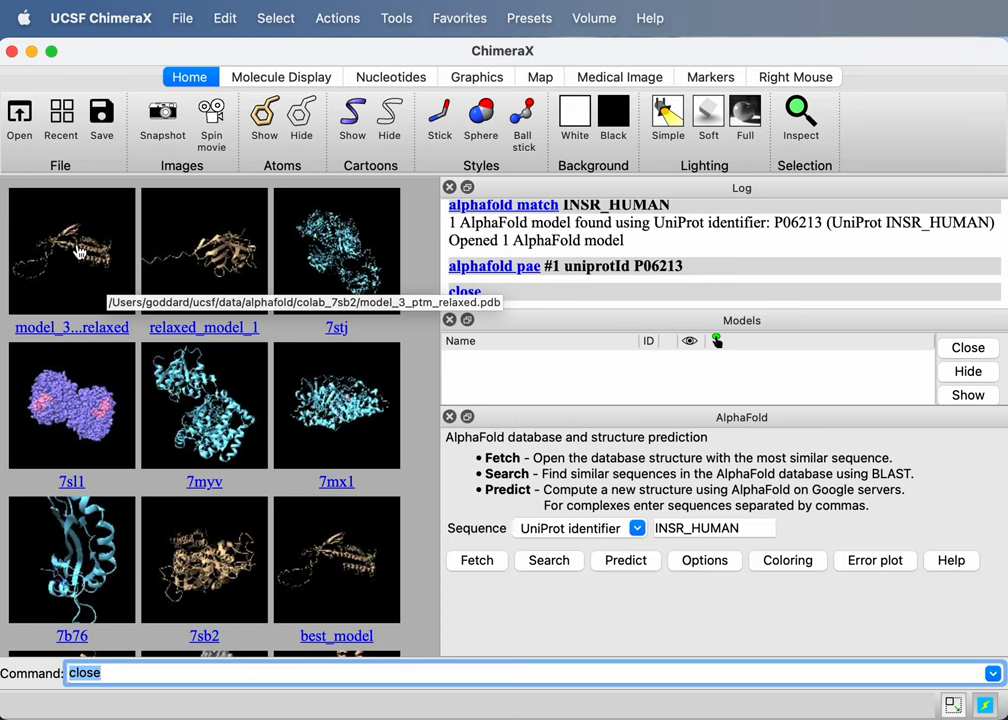
- Load model_3_ptm_relaxed.pdb from the recent-structures page as a tan cartoon
click(72, 250)
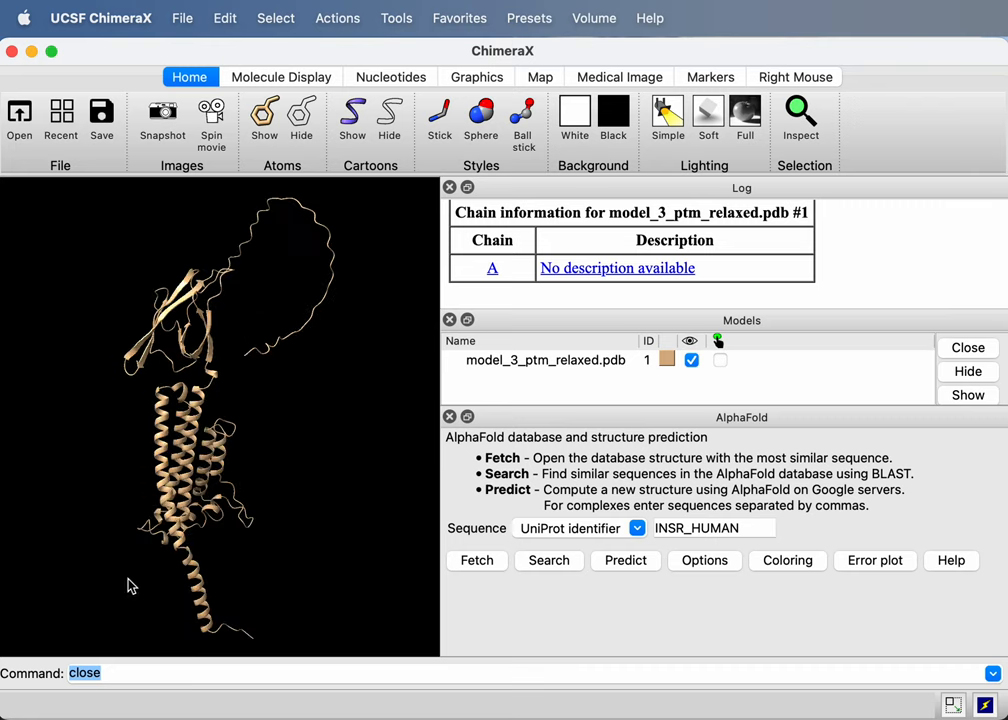
mouse_move(240, 482)
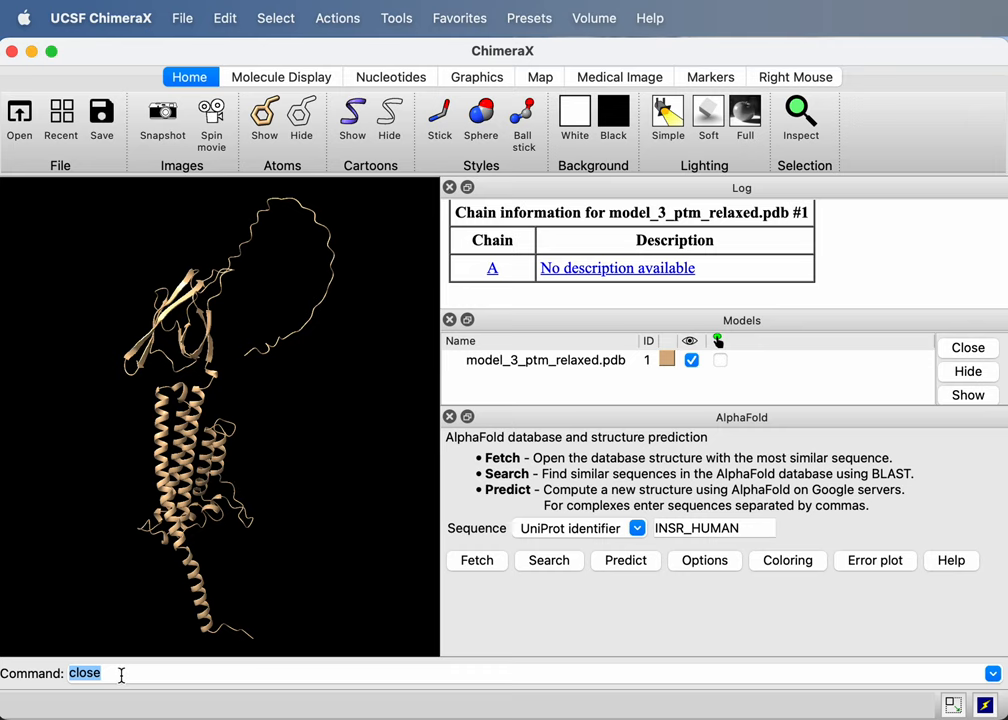
mouse_move(312, 78)
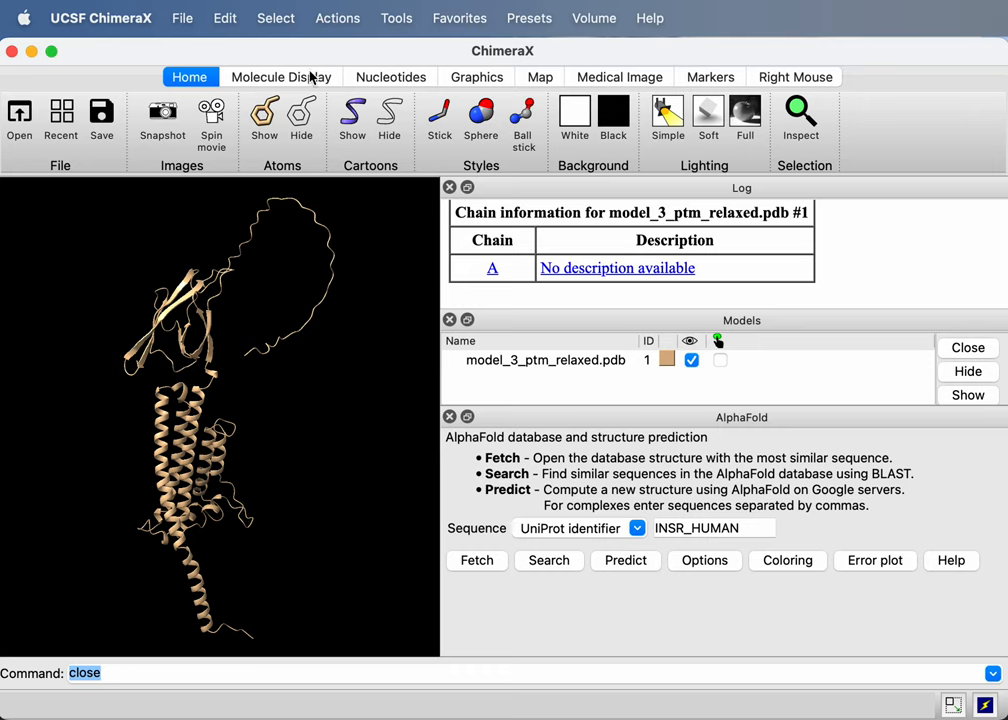
- Colour the relaxed model by B-factor, red to blue across 26.7–98.8
click(280, 76)
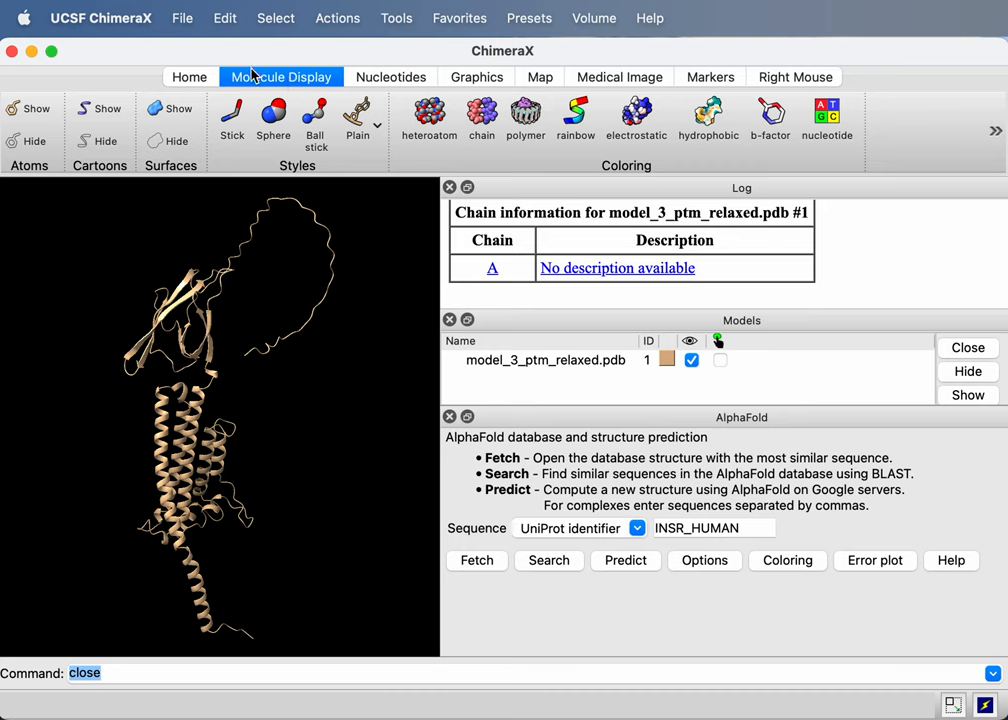
mouse_move(768, 116)
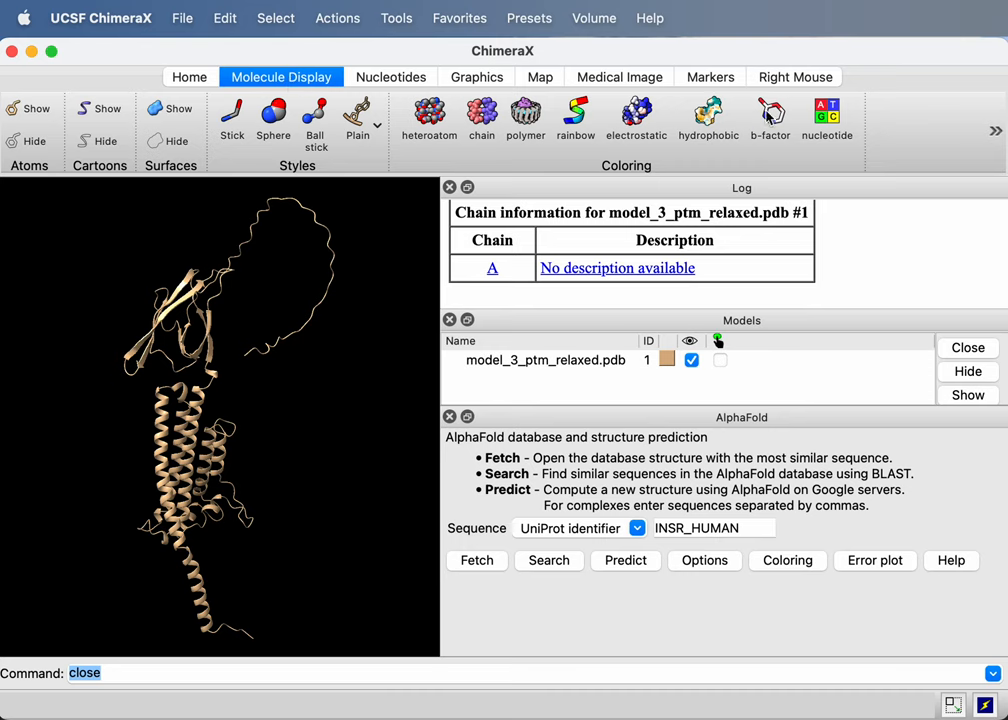
click(770, 116)
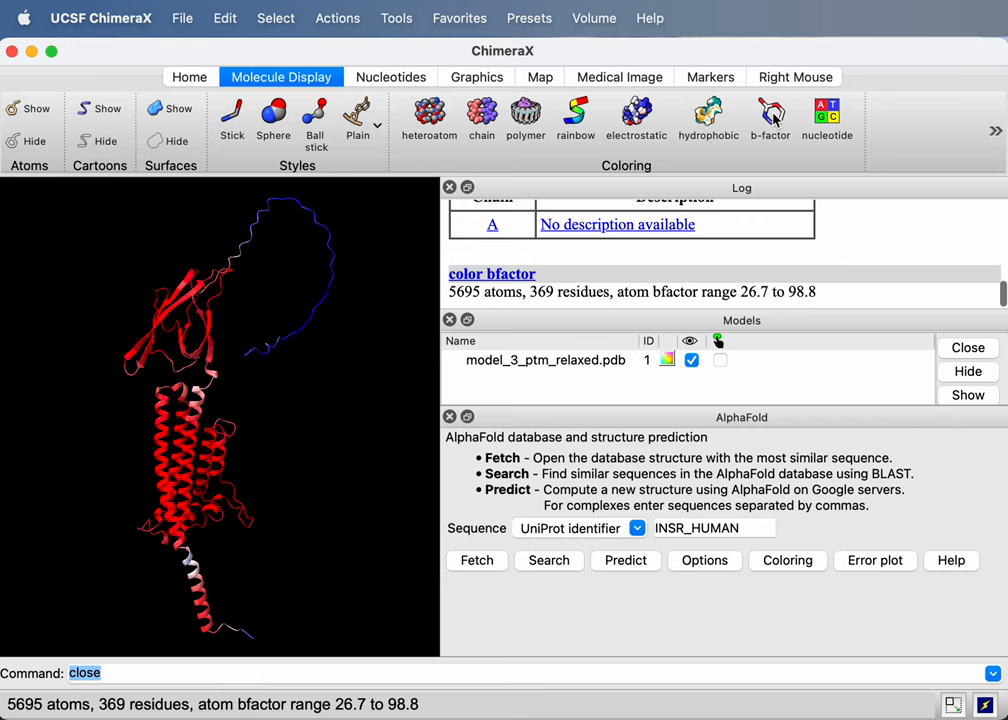
mouse_move(436, 316)
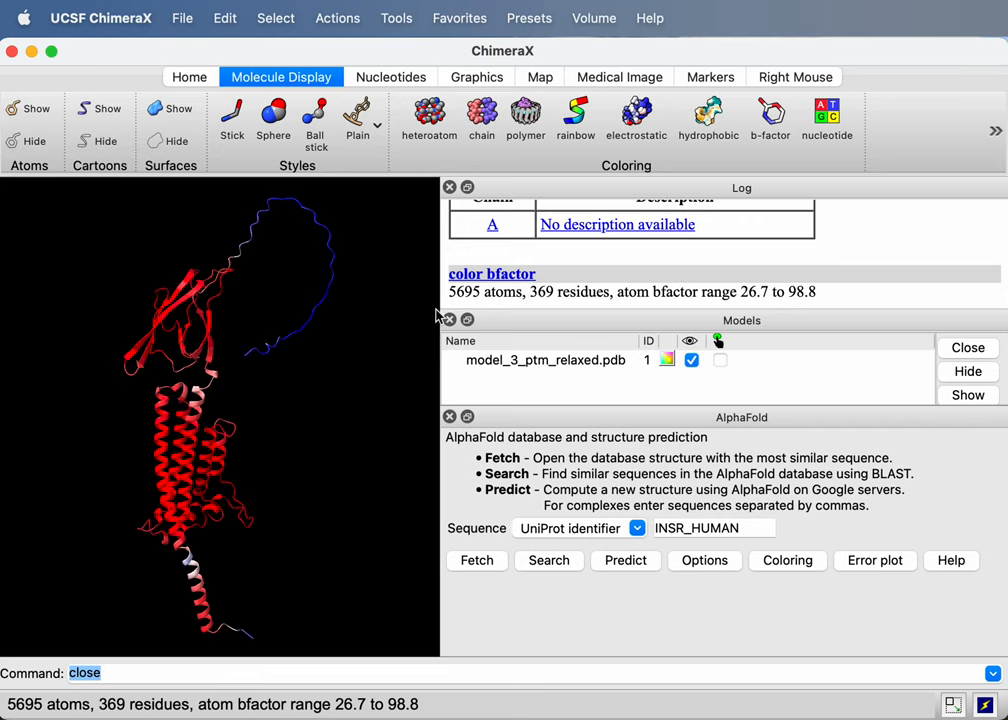
mouse_move(322, 332)
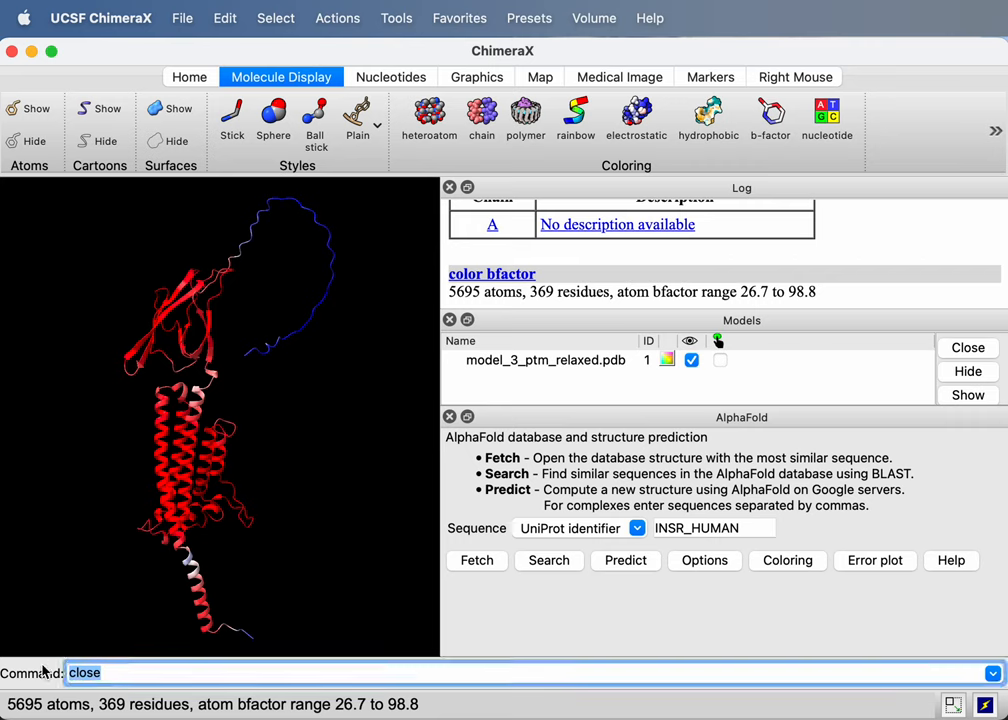
- Run 'color bfactor #1 palette alphafold' to give model #1 AlphaFold confidence colours
text(color bfactor #1)
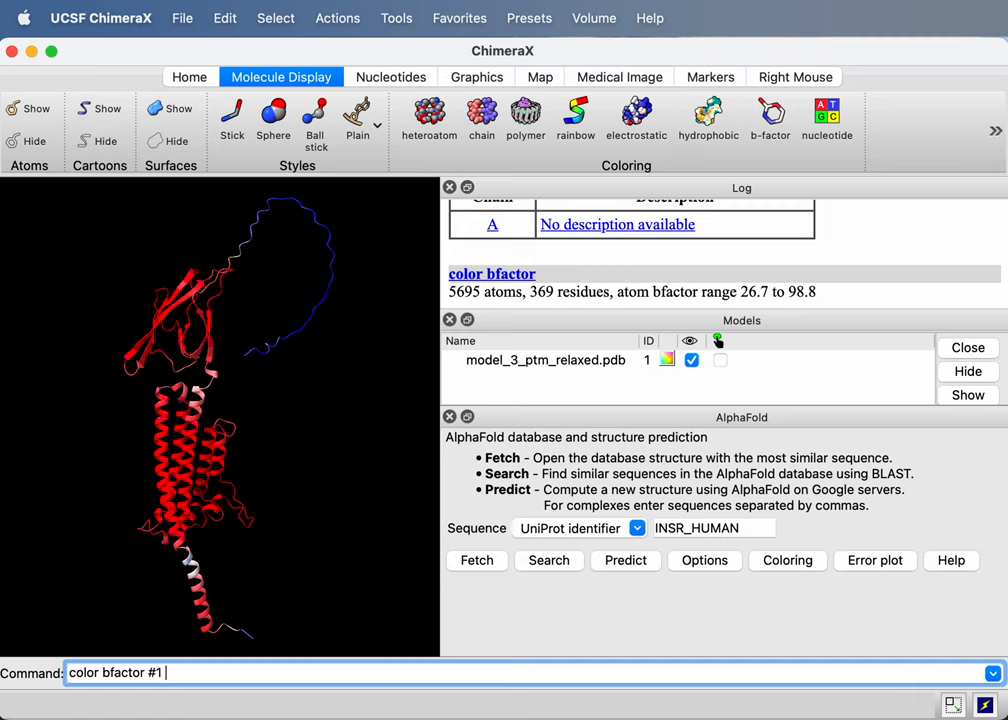
text(palette)
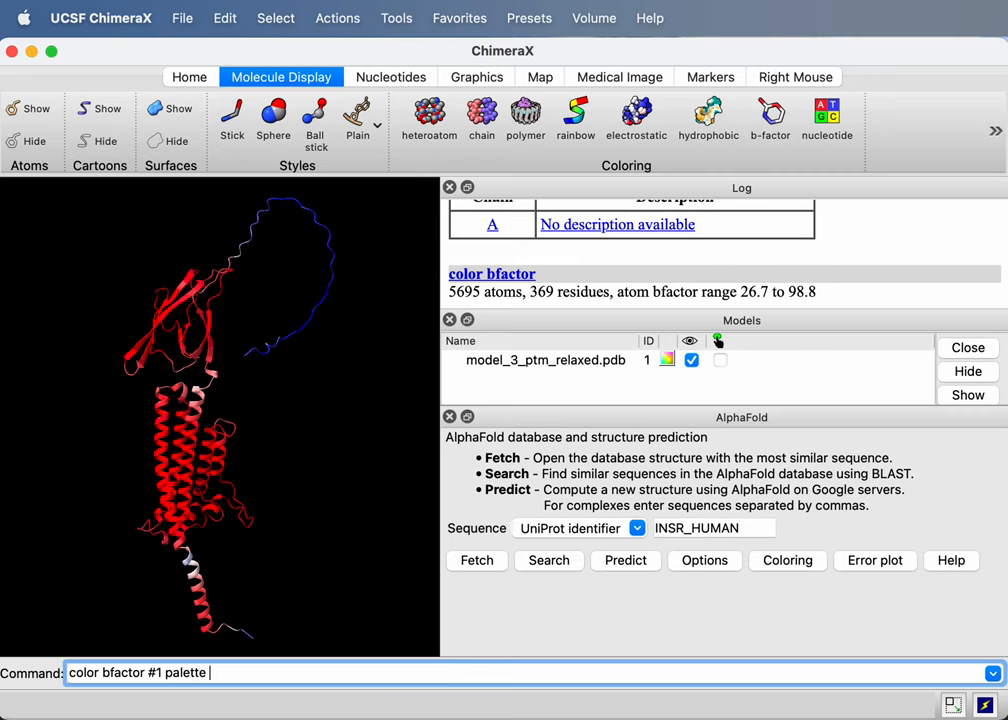
text(alphafold)
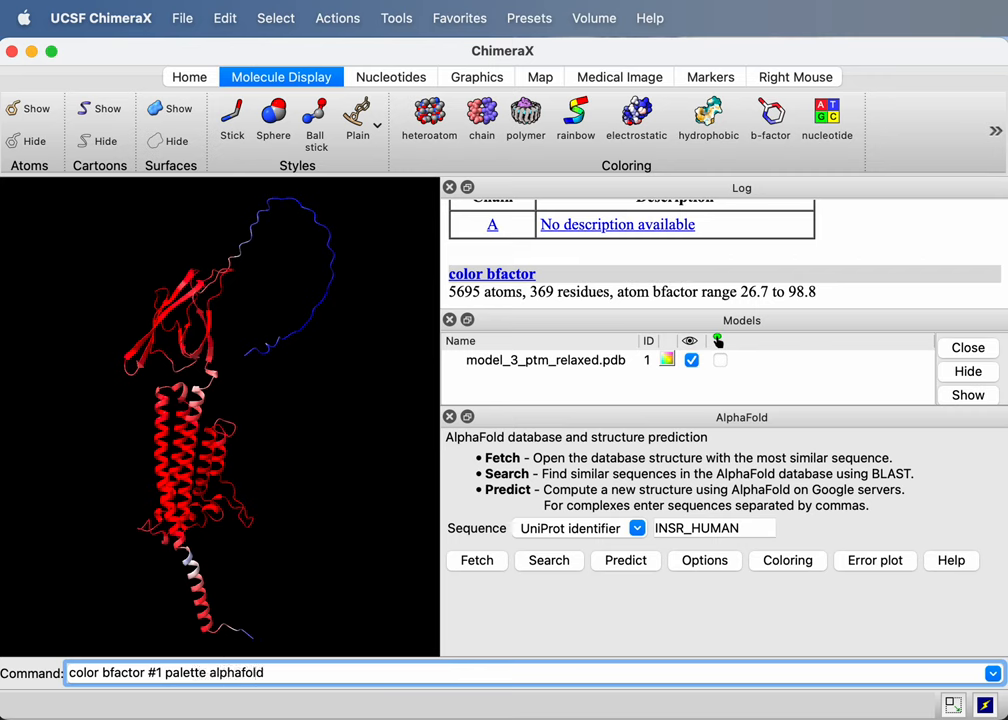
key(Return)
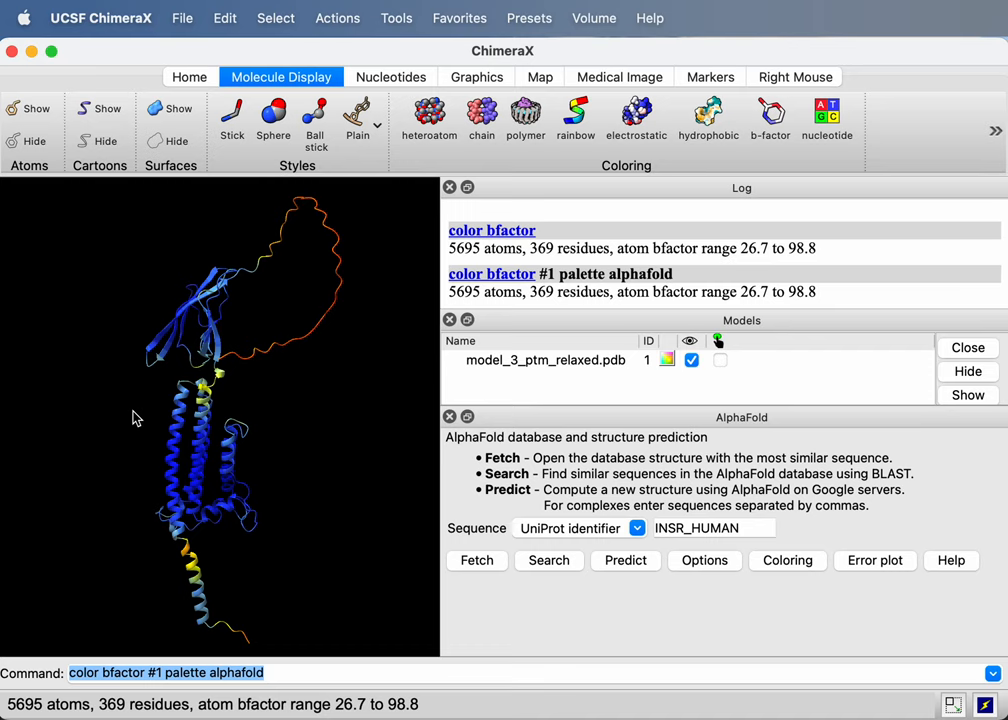
mouse_move(290, 210)
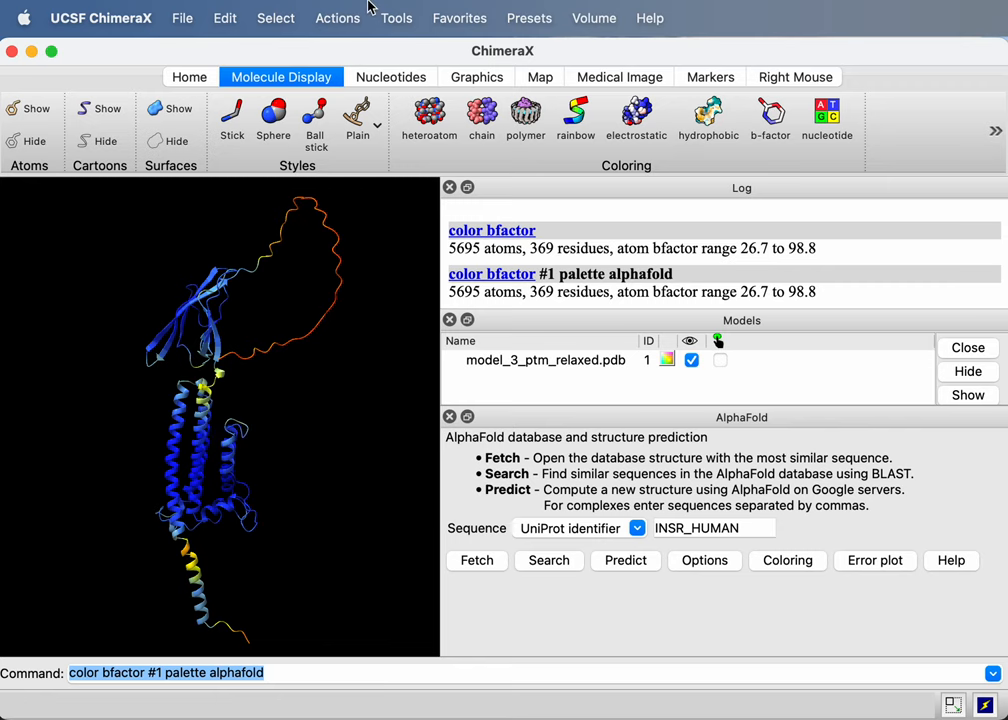
mouse_move(284, 22)
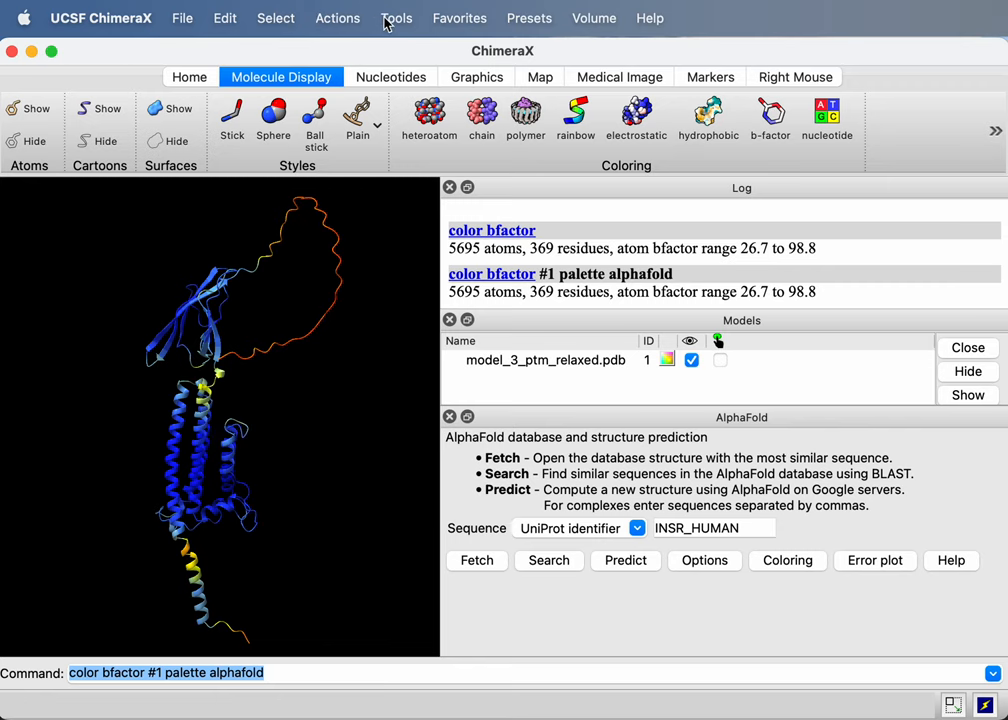
- Load model_3_ptm_pae.json via AlphaFold Error Plot and show the PAE plot for model_3_ptm_relaxed.pdb #1
click(396, 18)
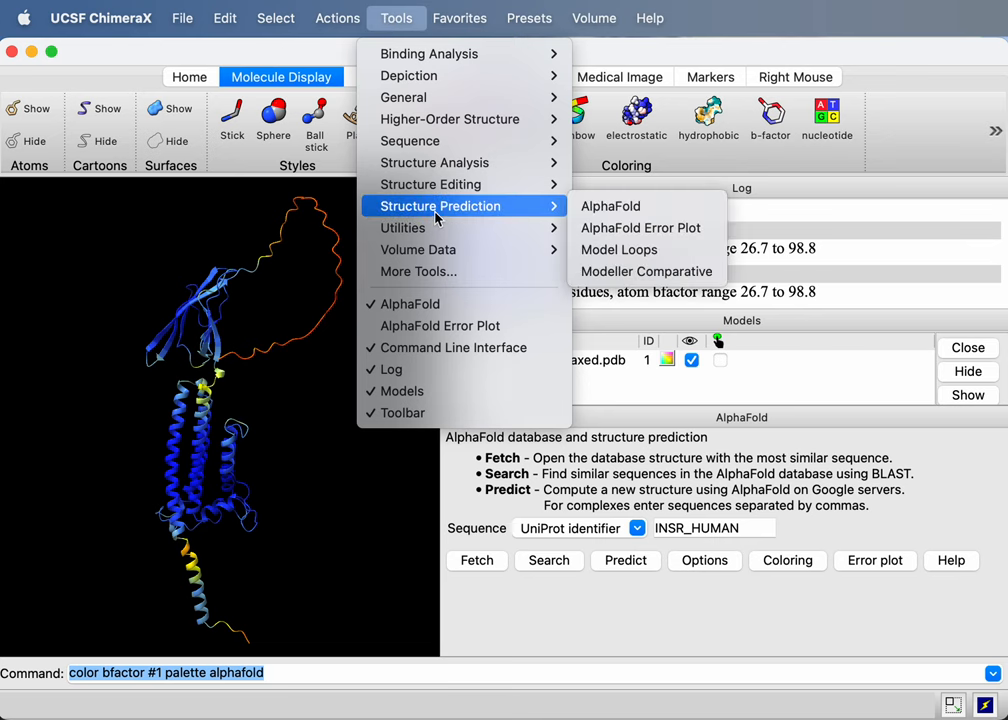
mouse_move(648, 228)
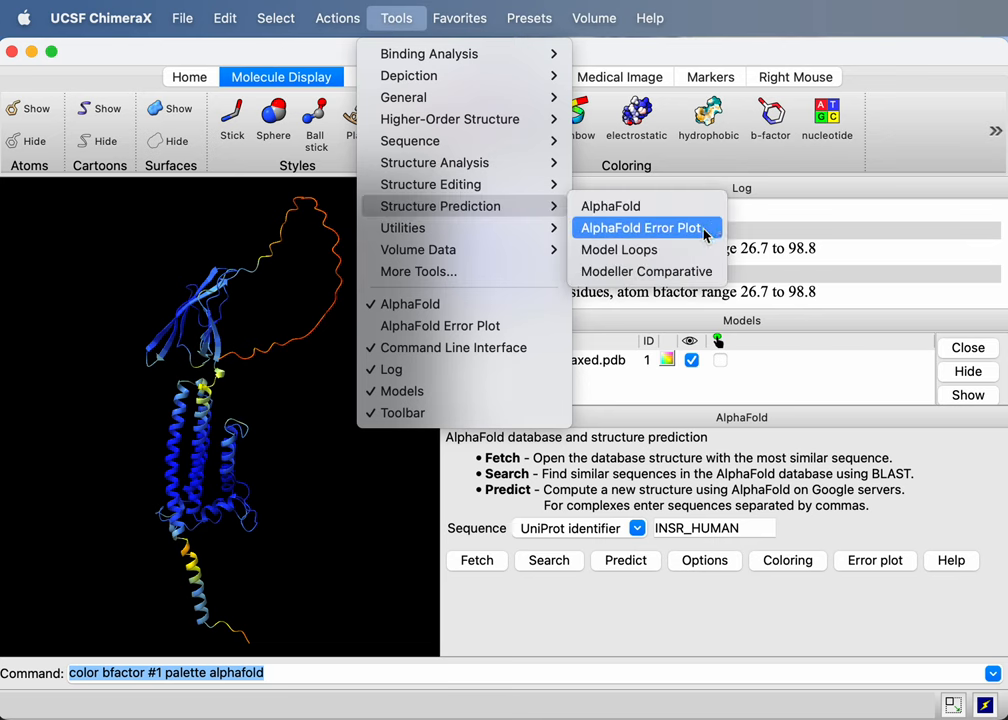
click(640, 228)
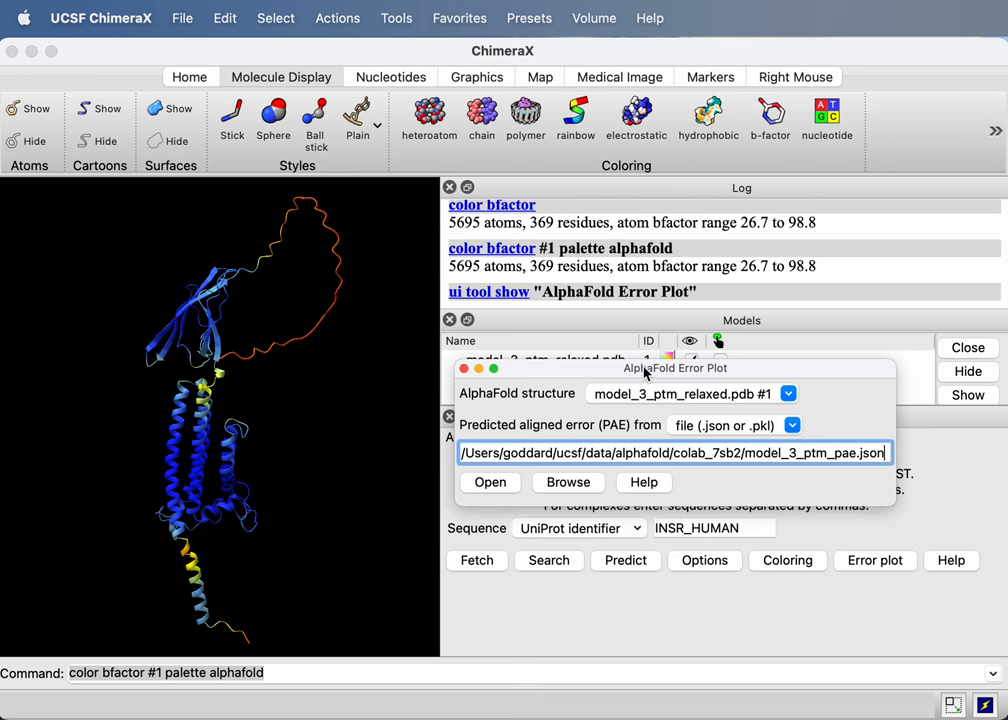
drag(676, 368, 360, 192)
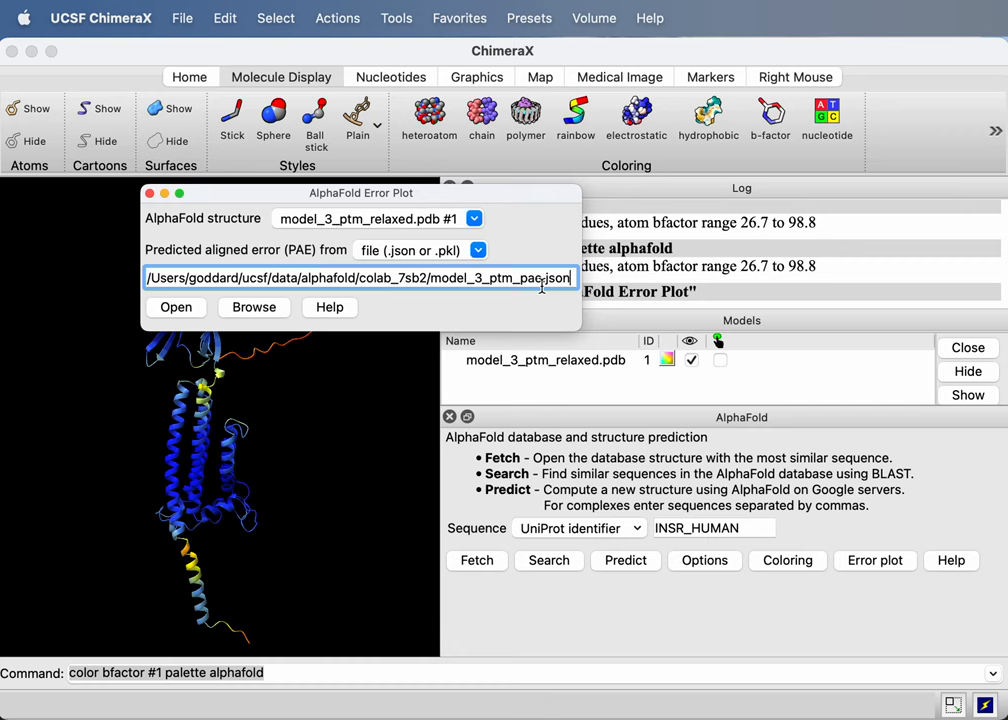
click(176, 308)
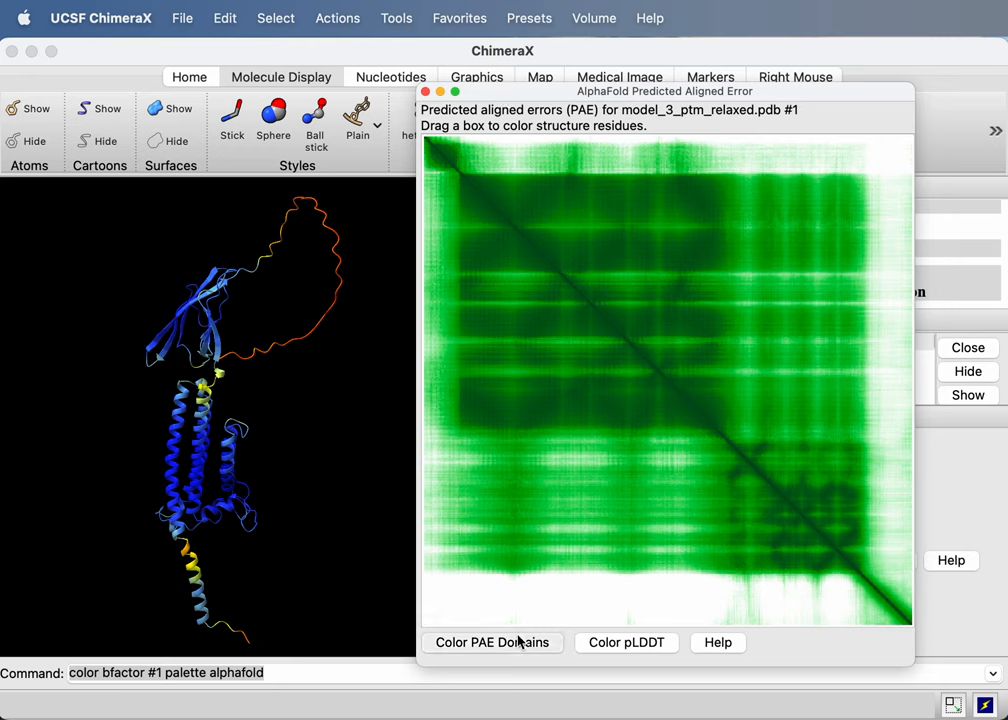
- Colour model_3_ptm_relaxed.pdb by PAE domains, giving cyan, magenta and yellow regions
click(492, 642)
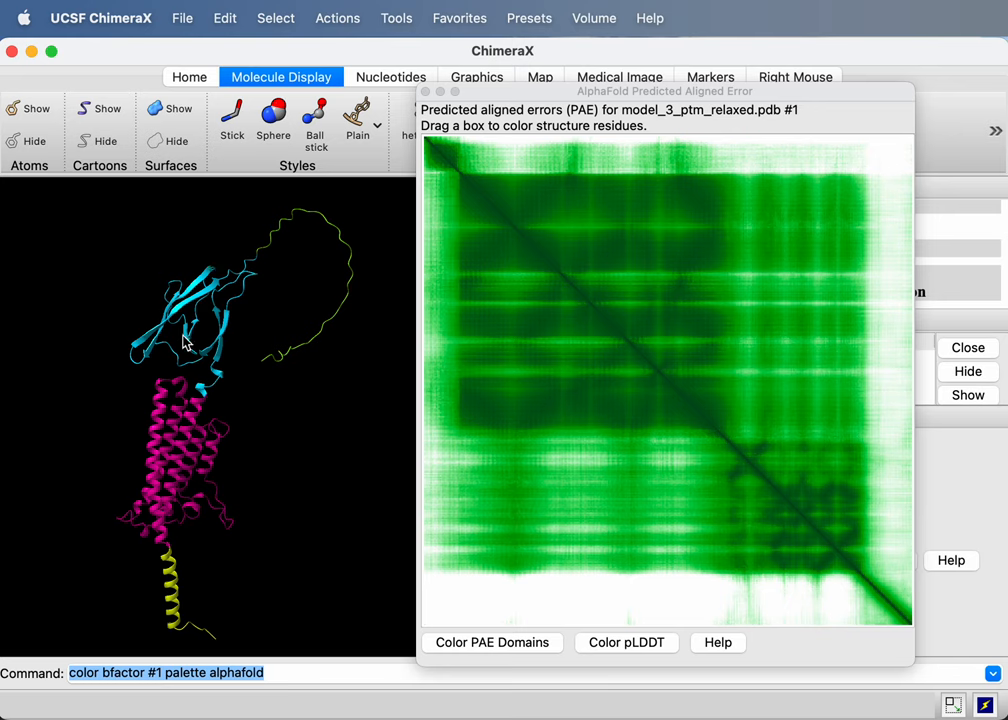
mouse_move(208, 308)
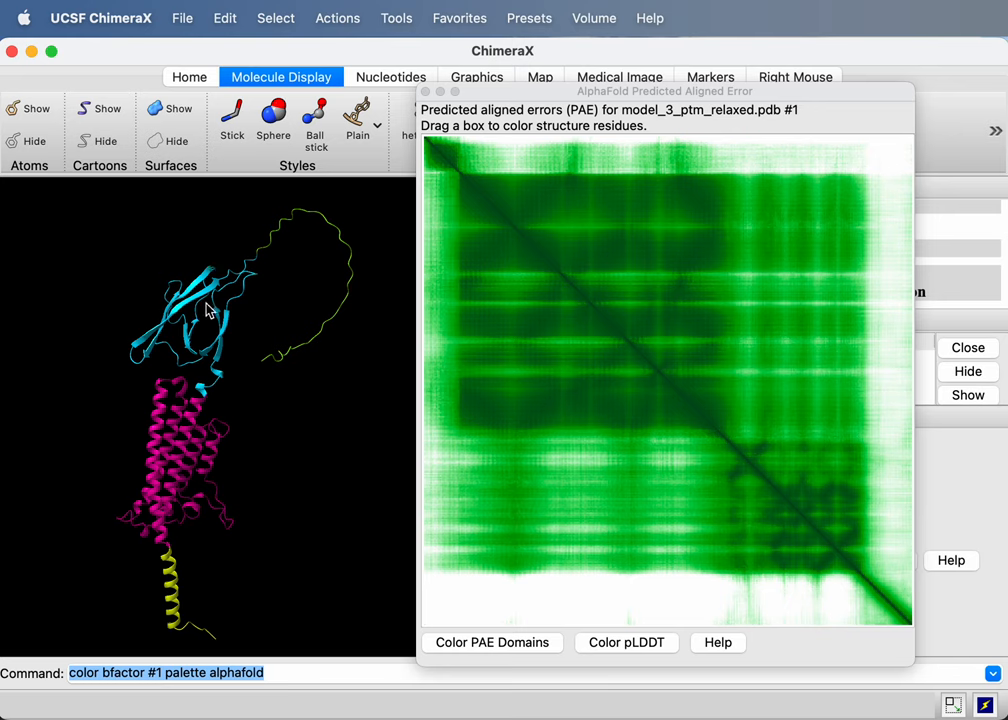
mouse_move(178, 452)
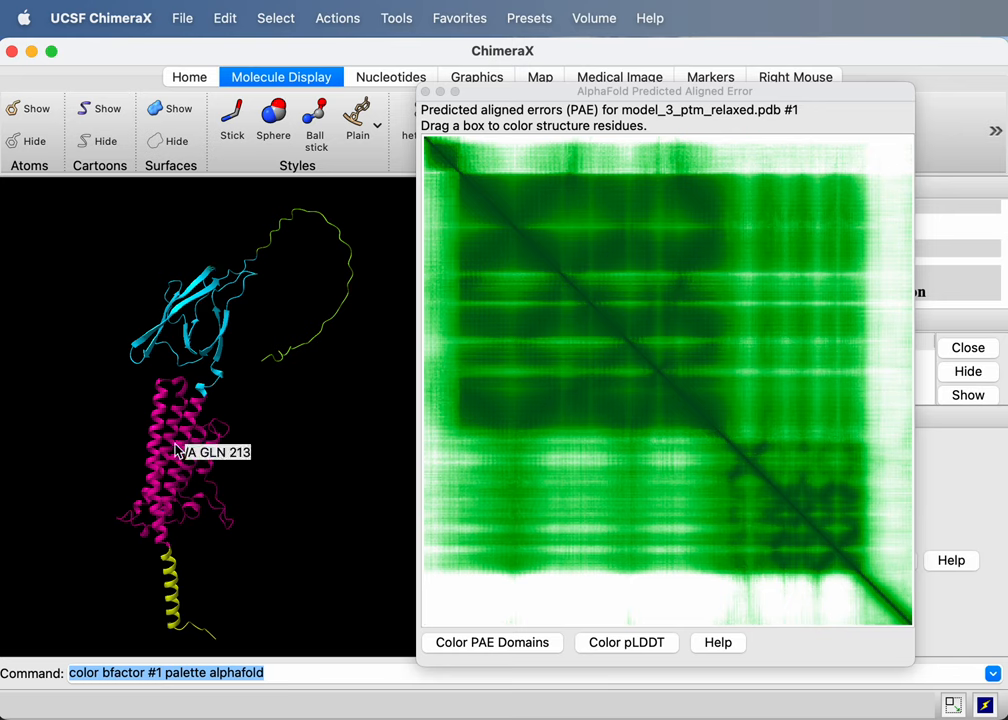
mouse_move(178, 592)
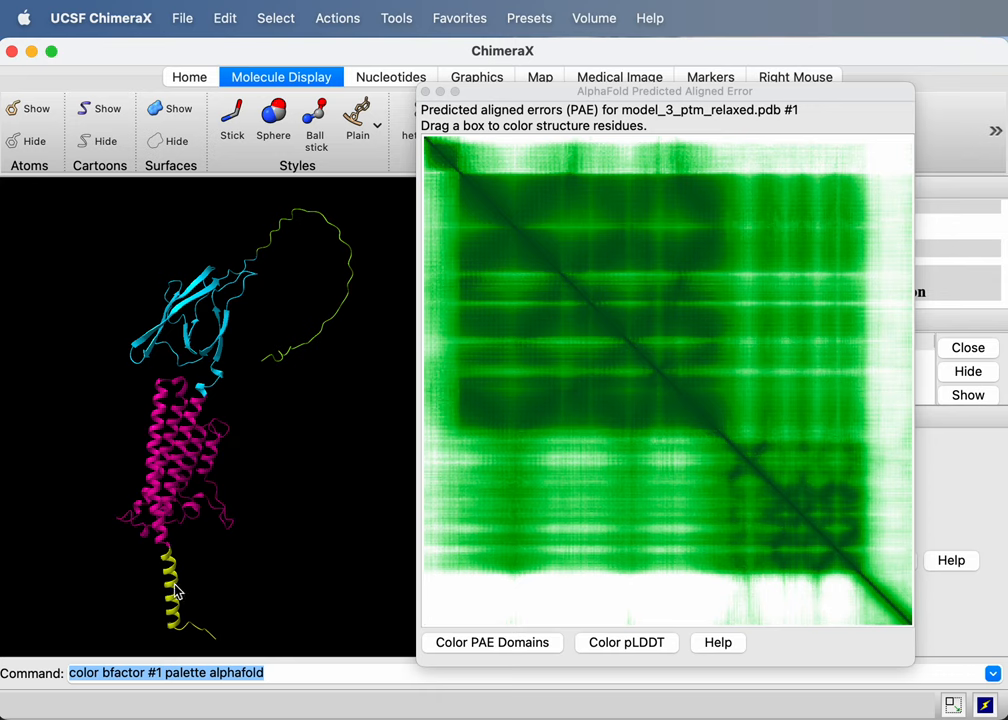
mouse_move(218, 332)
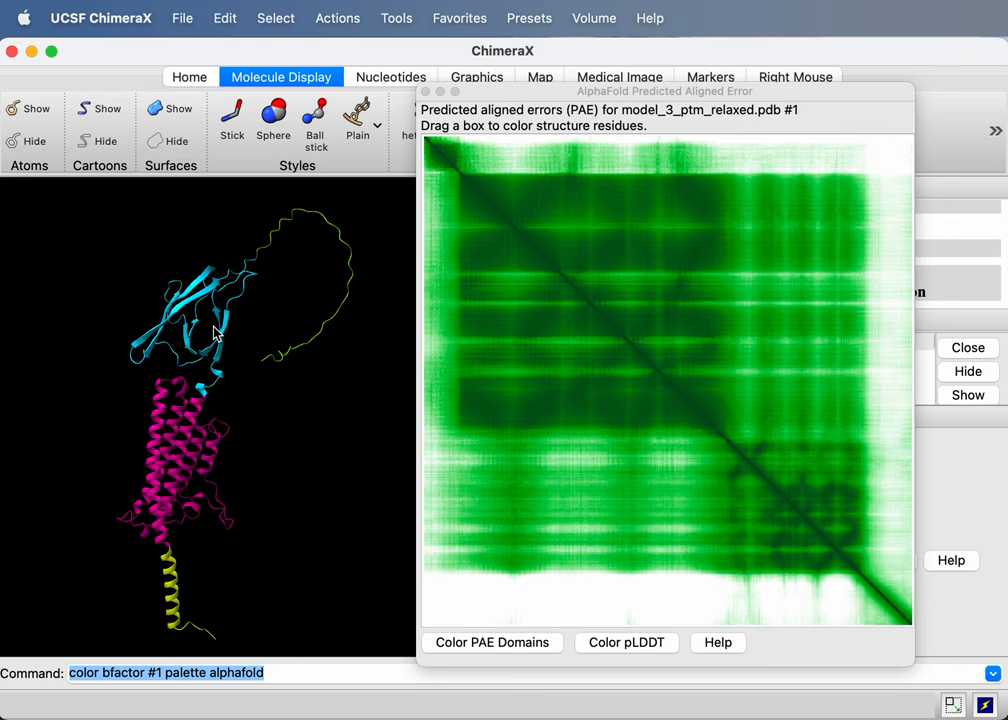
mouse_move(268, 282)
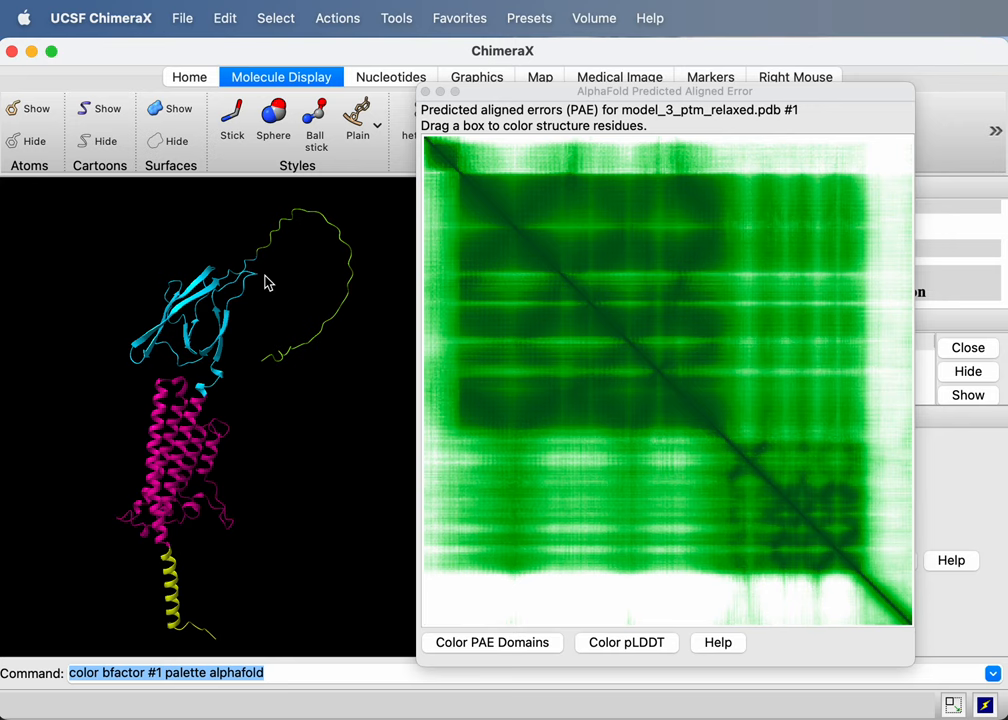
mouse_move(132, 480)
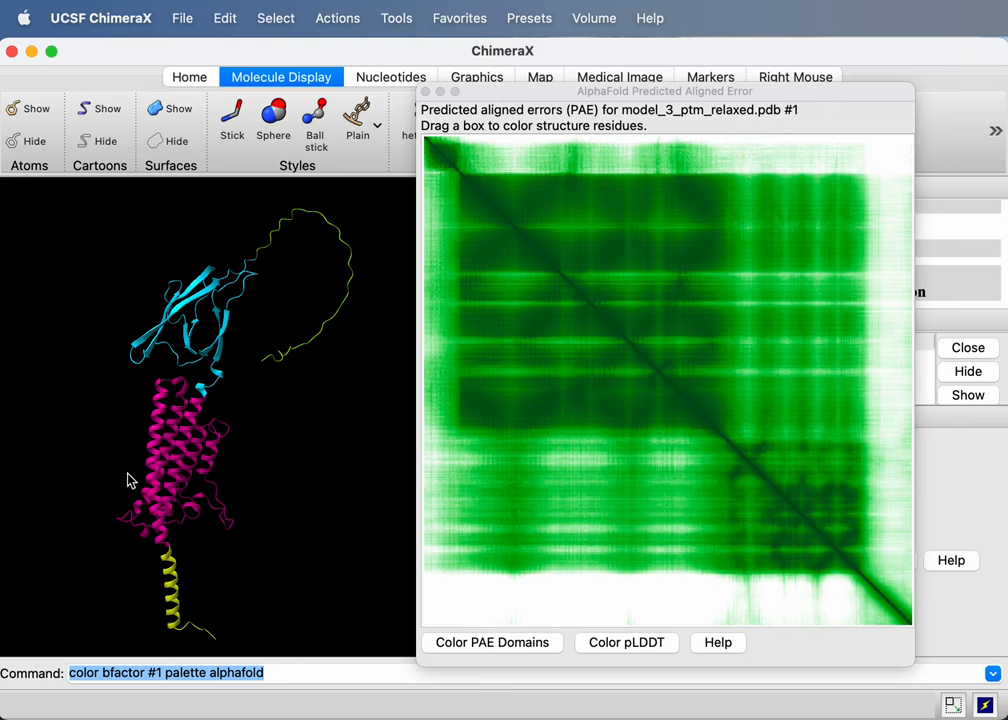
mouse_move(258, 382)
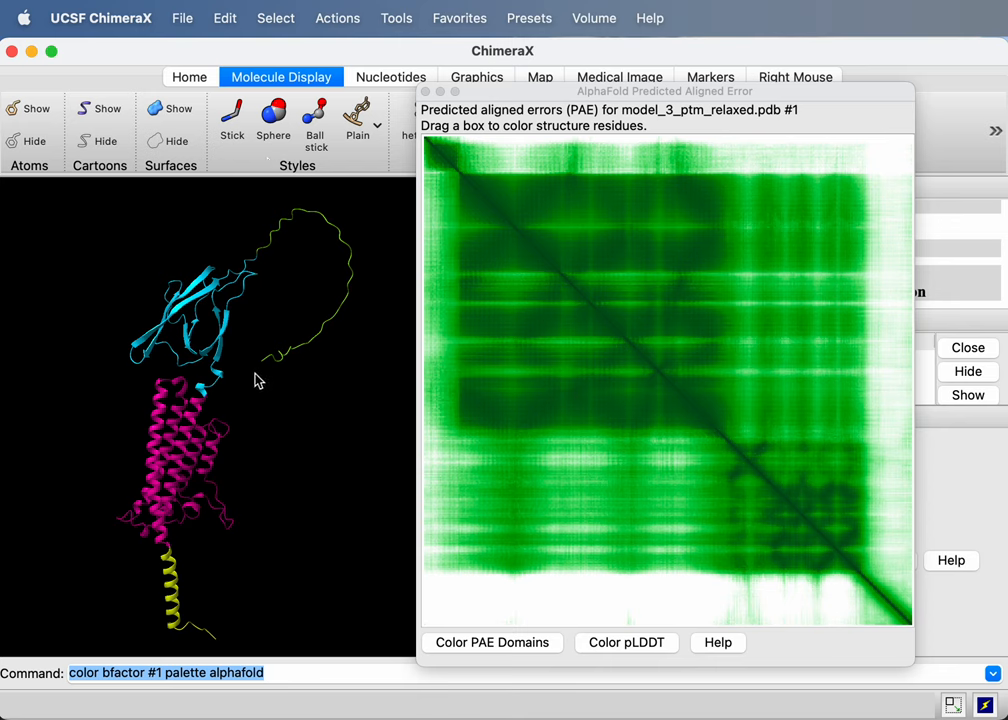
mouse_move(176, 456)
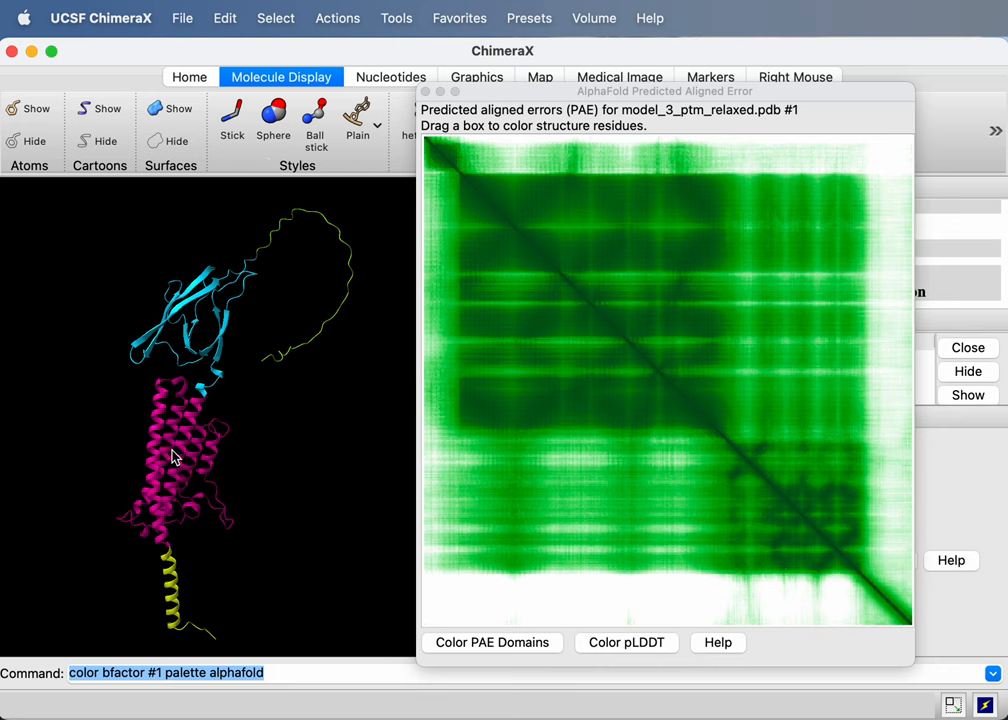